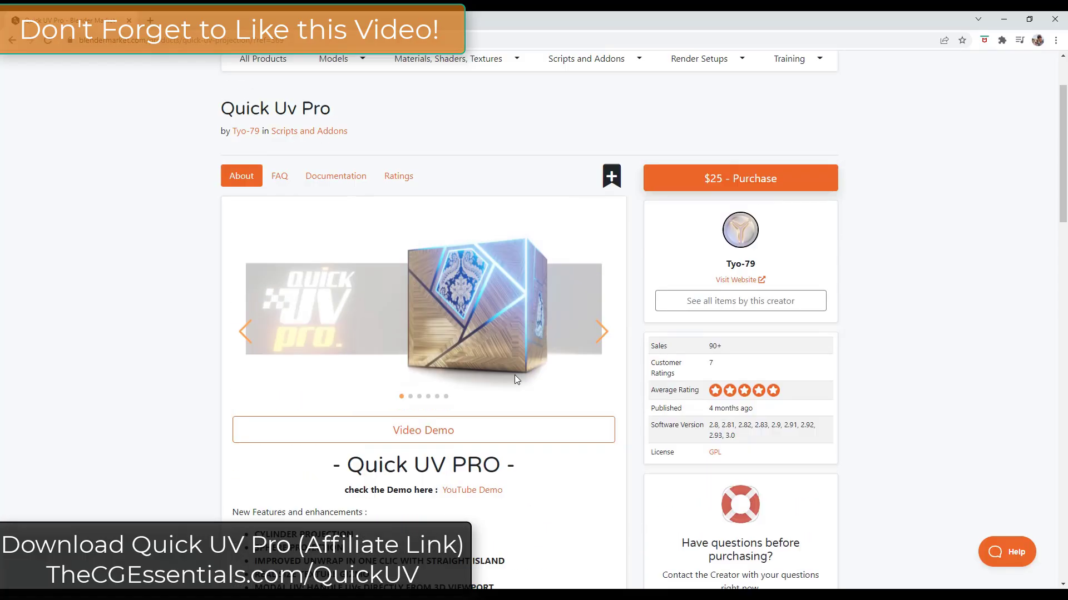
Scroll through the Quick Uv Pro Blender Market page to review its documentation.
scroll(up, 3)
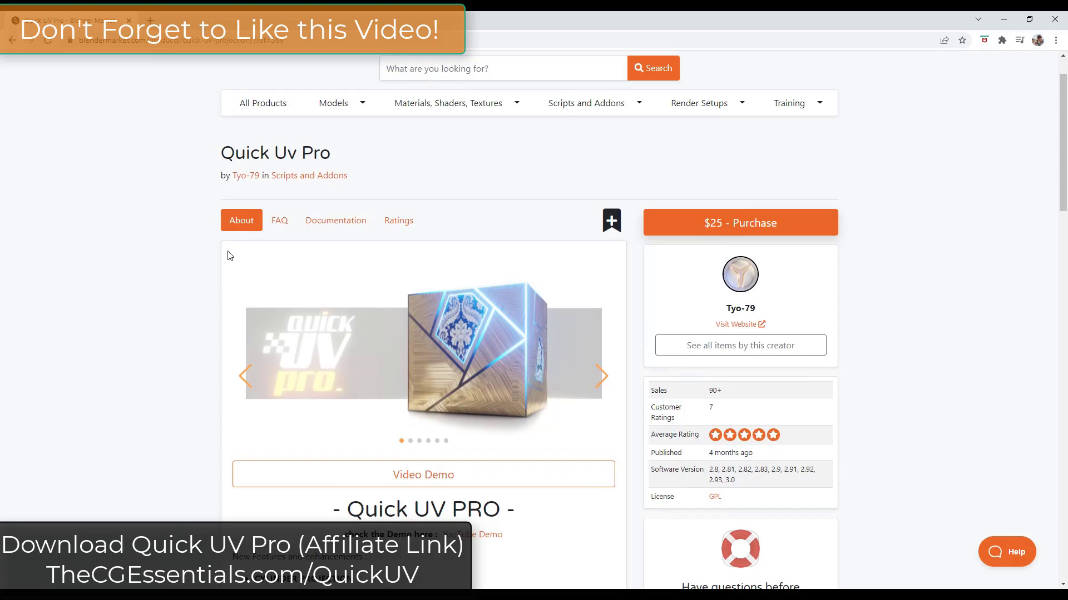
scroll(down, 3)
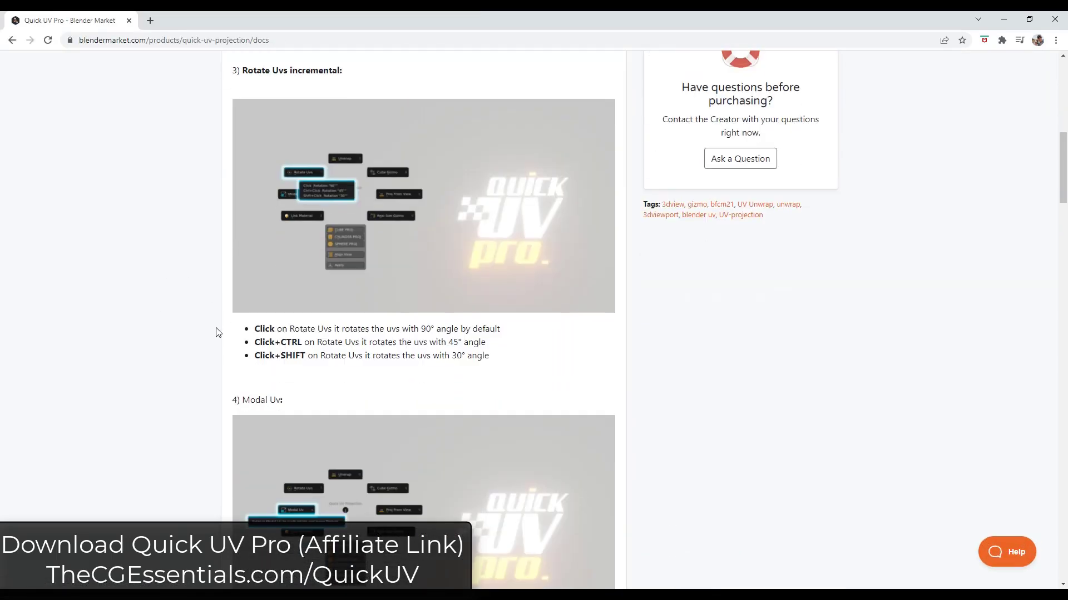
scroll(up, 3)
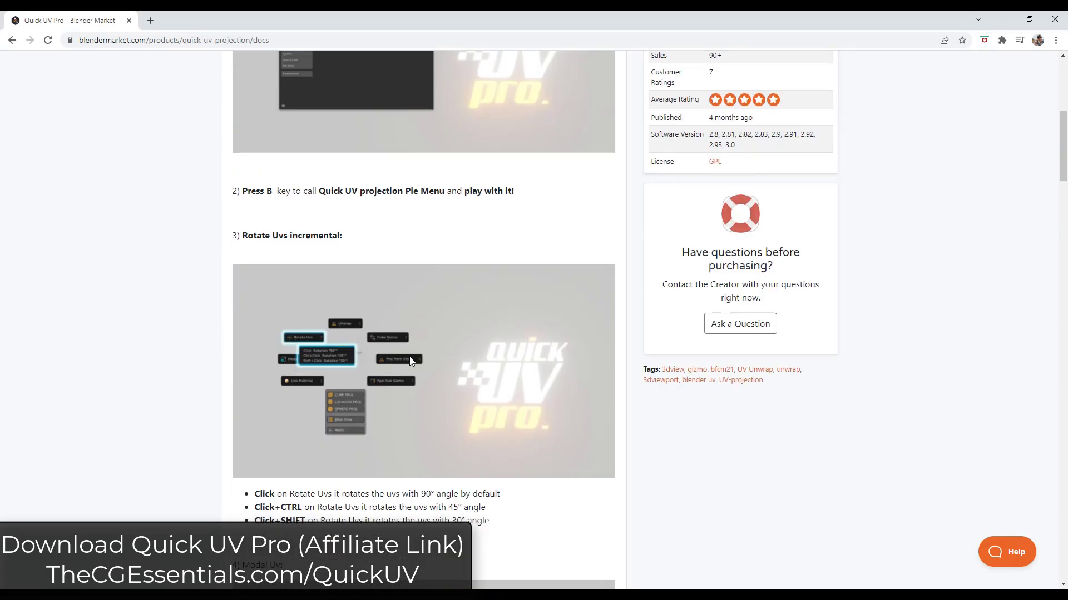
scroll(up, 3)
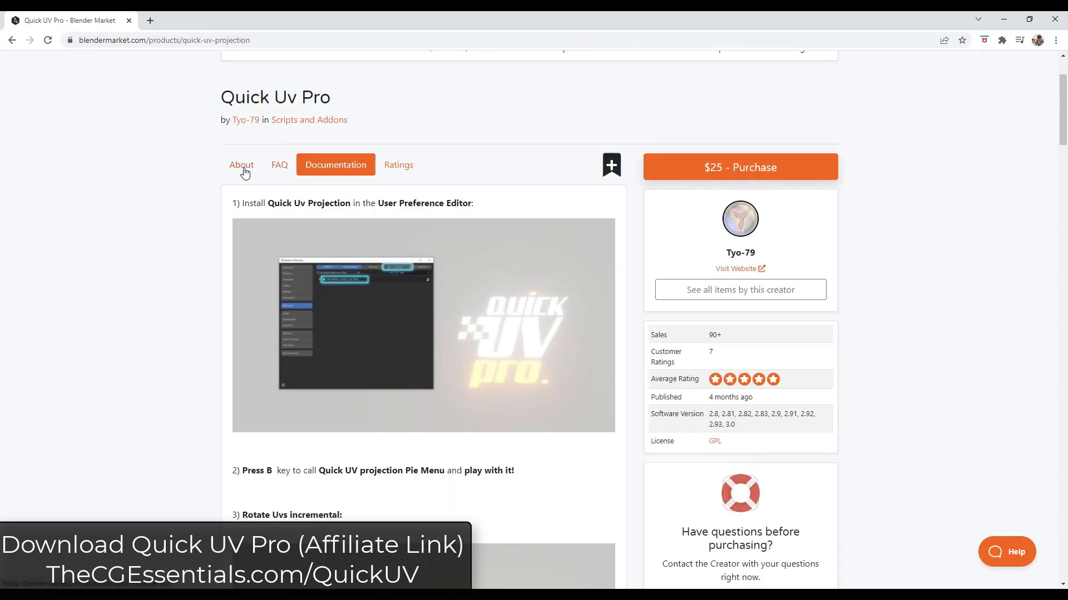
scroll(down, 3)
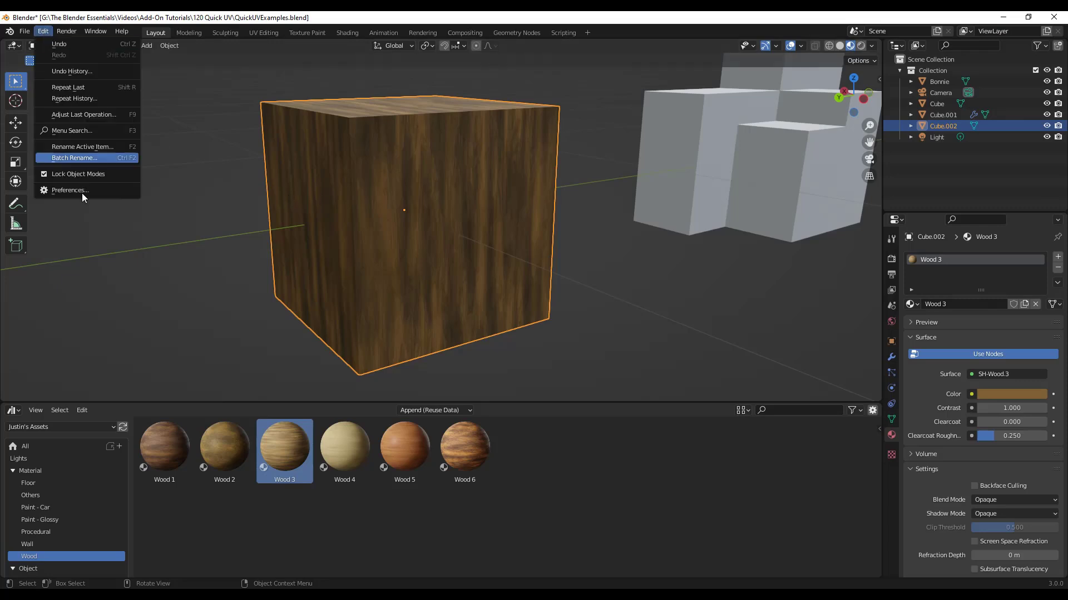
Confirm QUICK_UV_PRO is enabled in Preferences > Add-ons, then close Preferences.
click(69, 190)
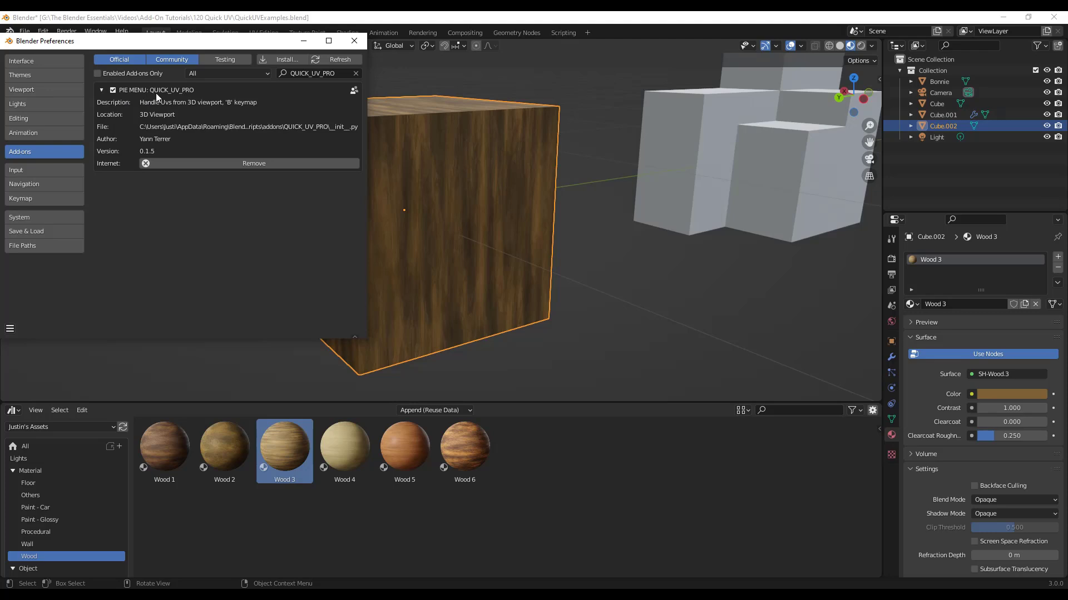
mouse_move(175, 72)
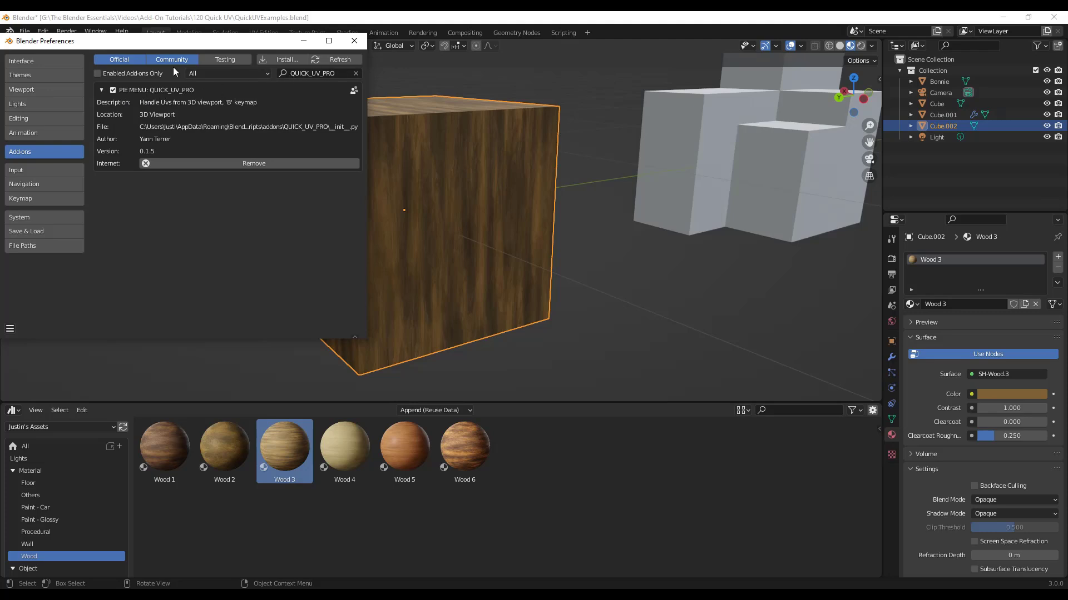
mouse_move(143, 138)
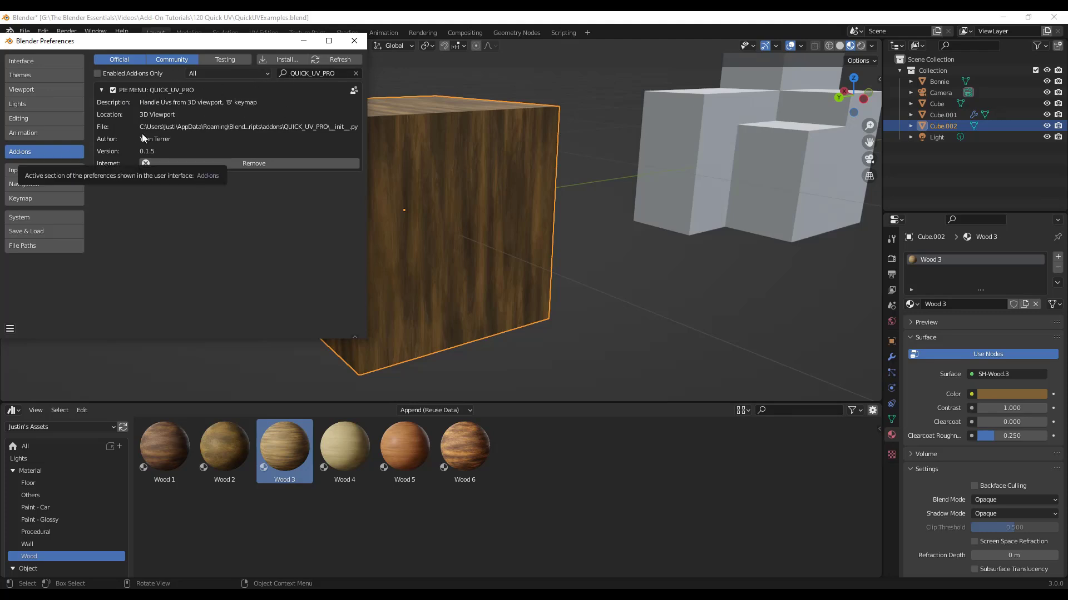
mouse_move(134, 103)
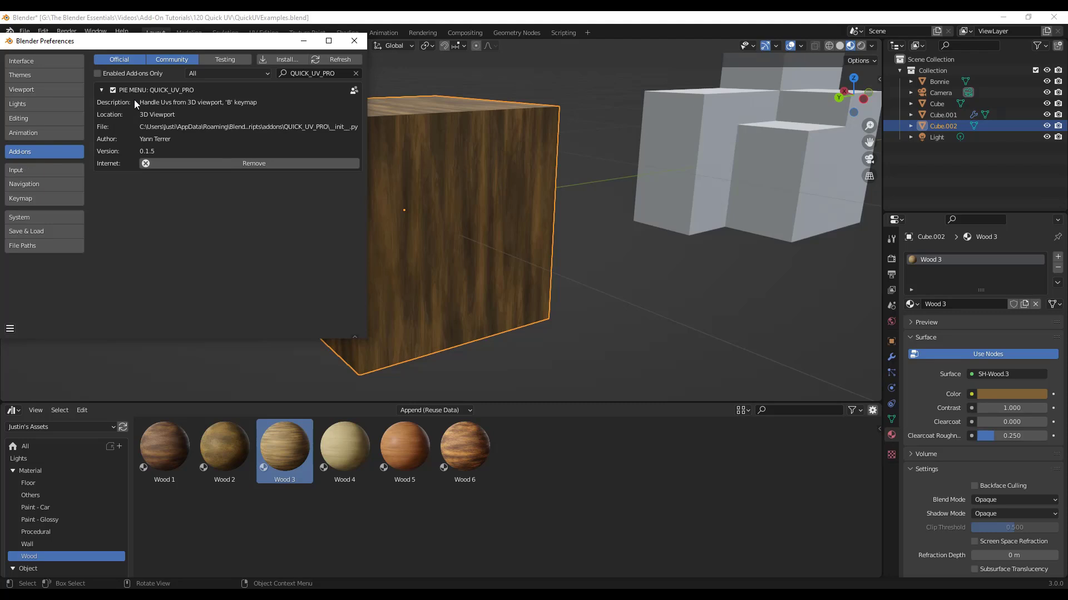
mouse_move(234, 109)
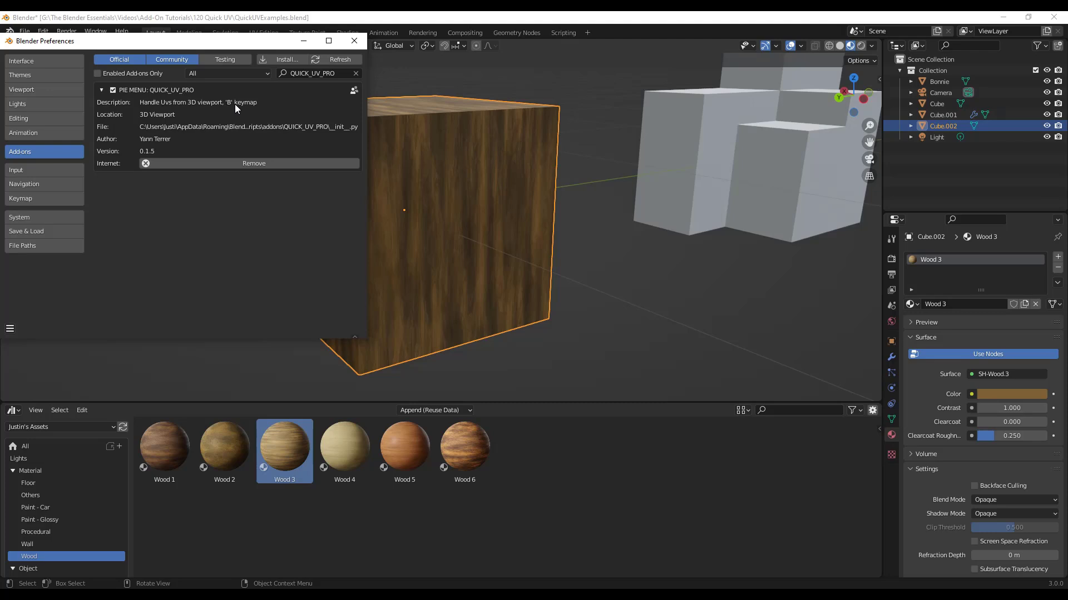
click(354, 40)
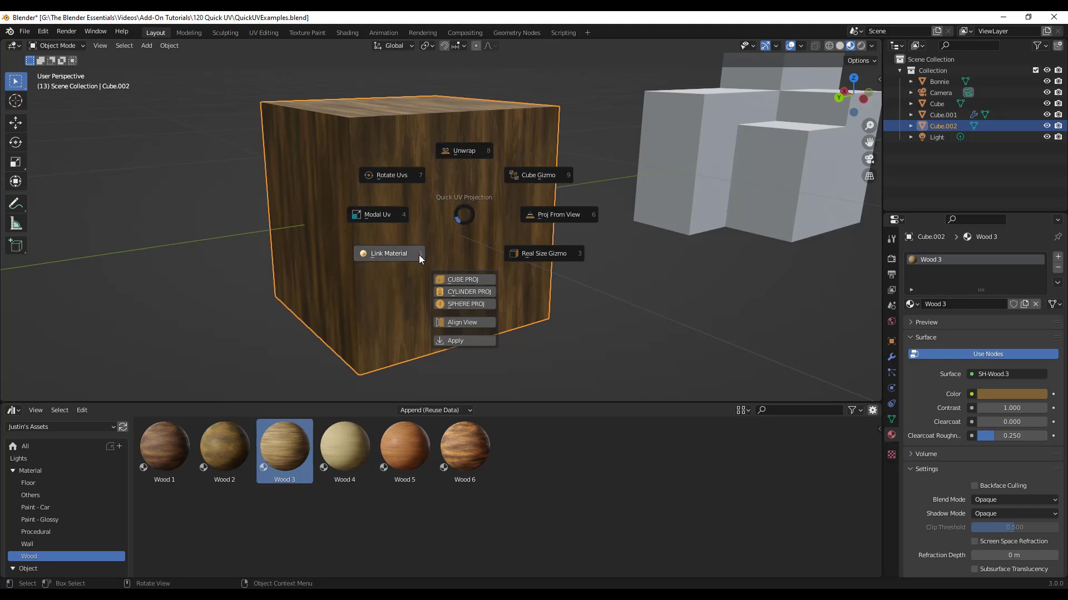
mouse_move(550, 244)
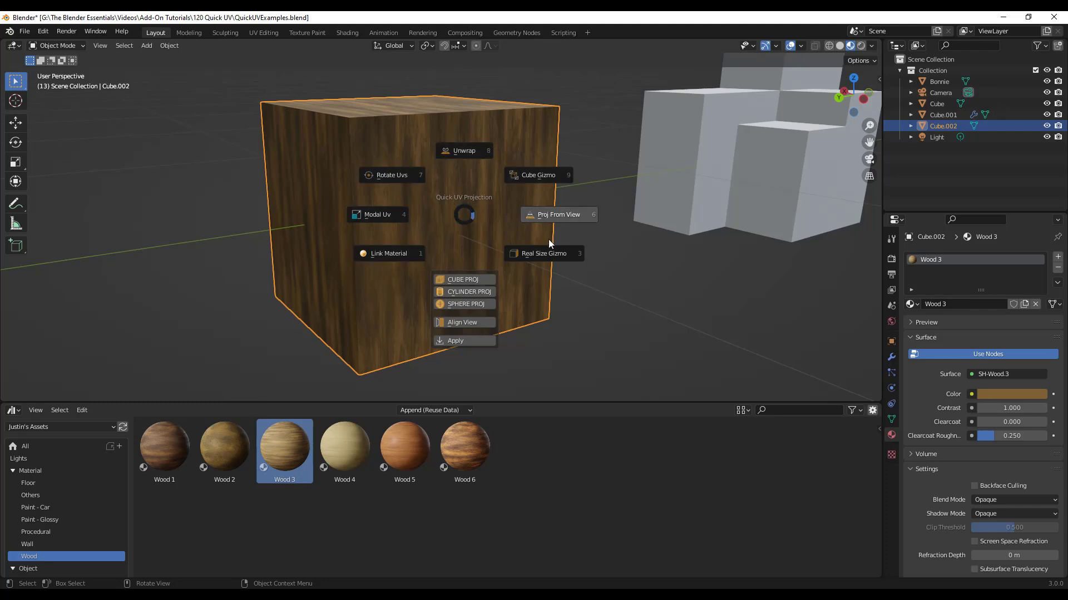
mouse_move(400, 255)
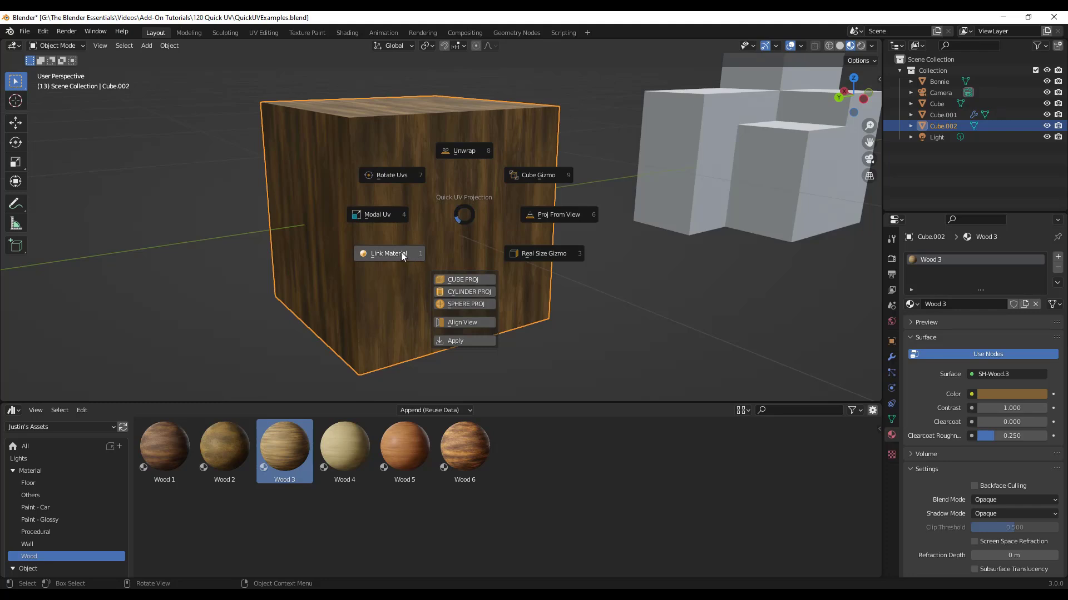
mouse_move(382, 210)
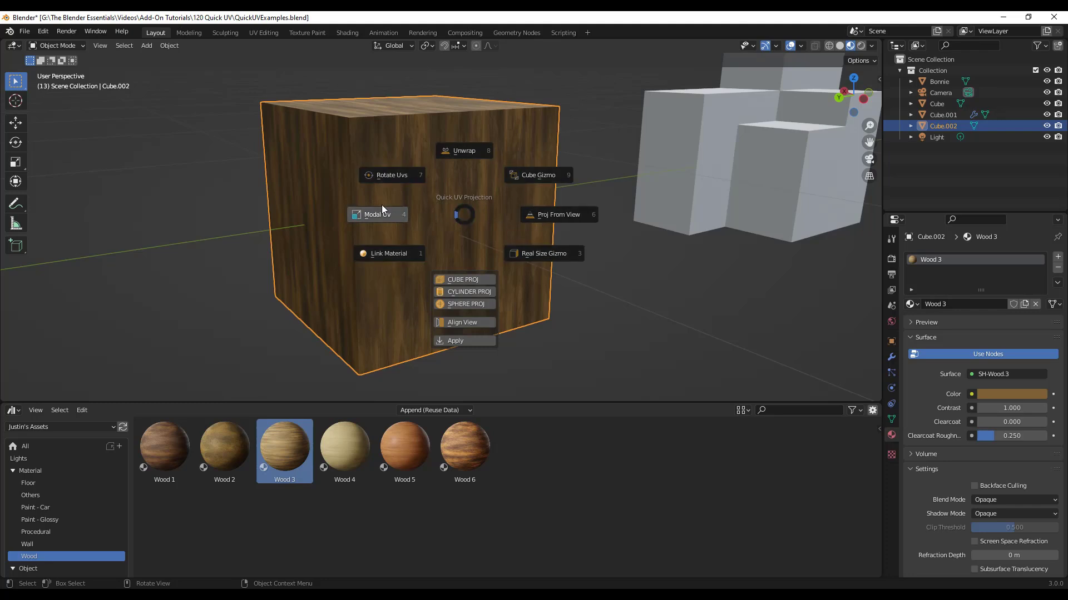
mouse_move(472, 232)
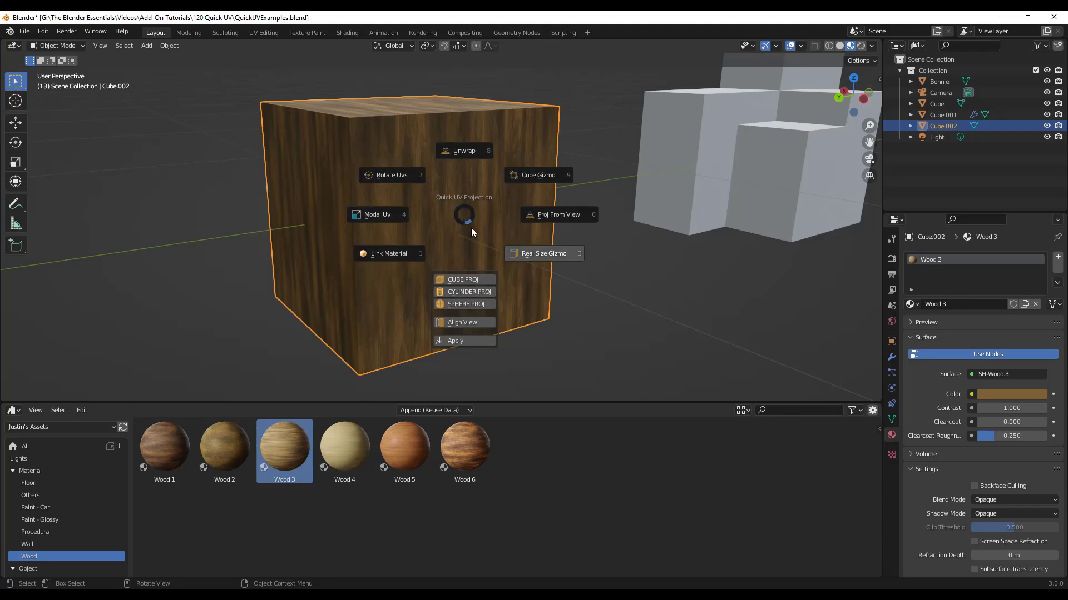
mouse_move(467, 219)
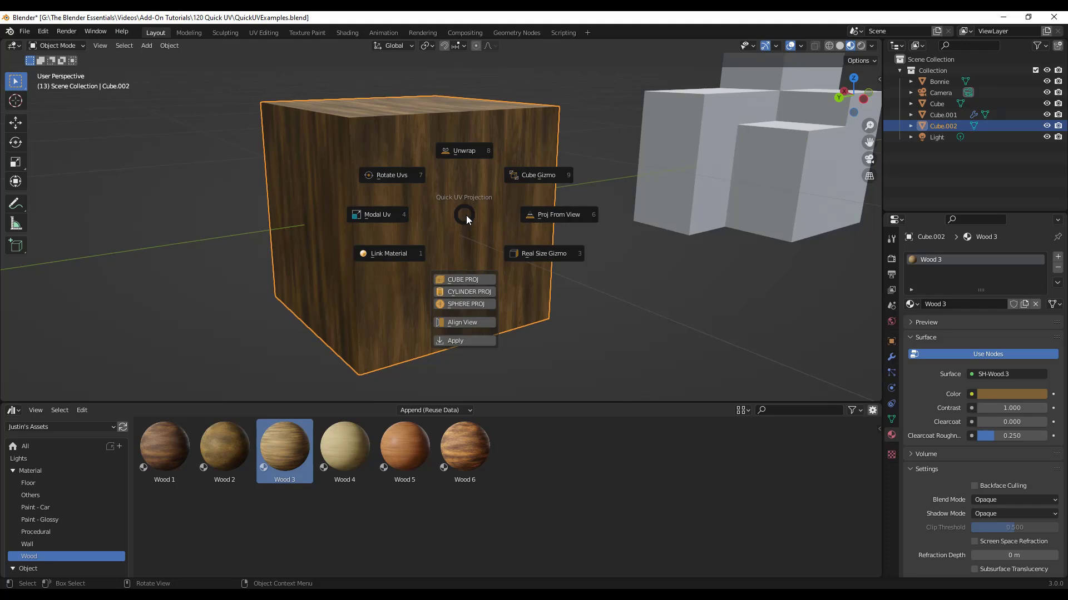
mouse_move(464, 213)
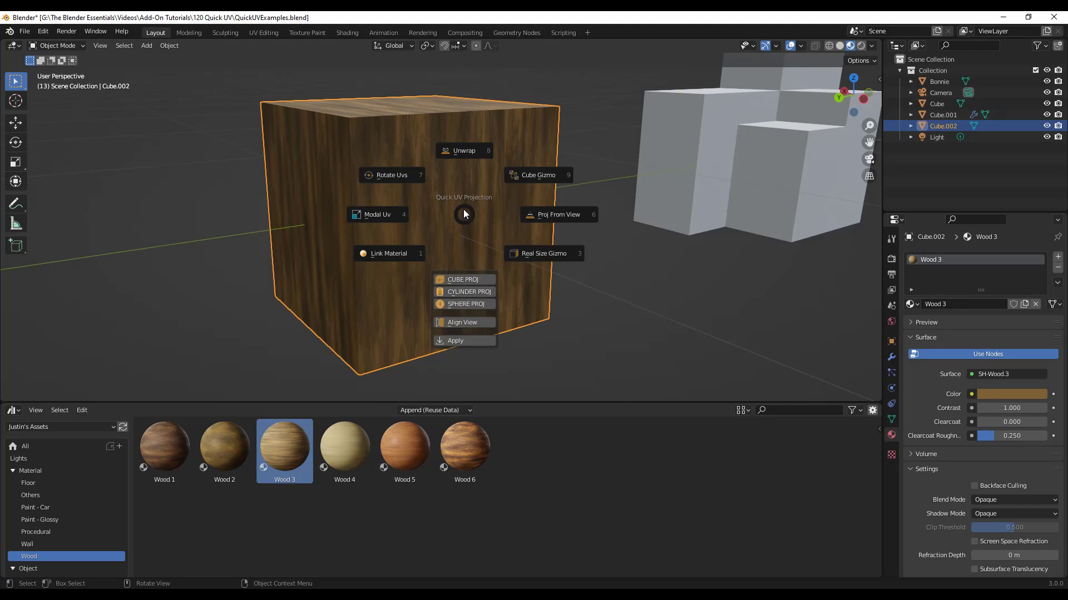
mouse_move(464, 215)
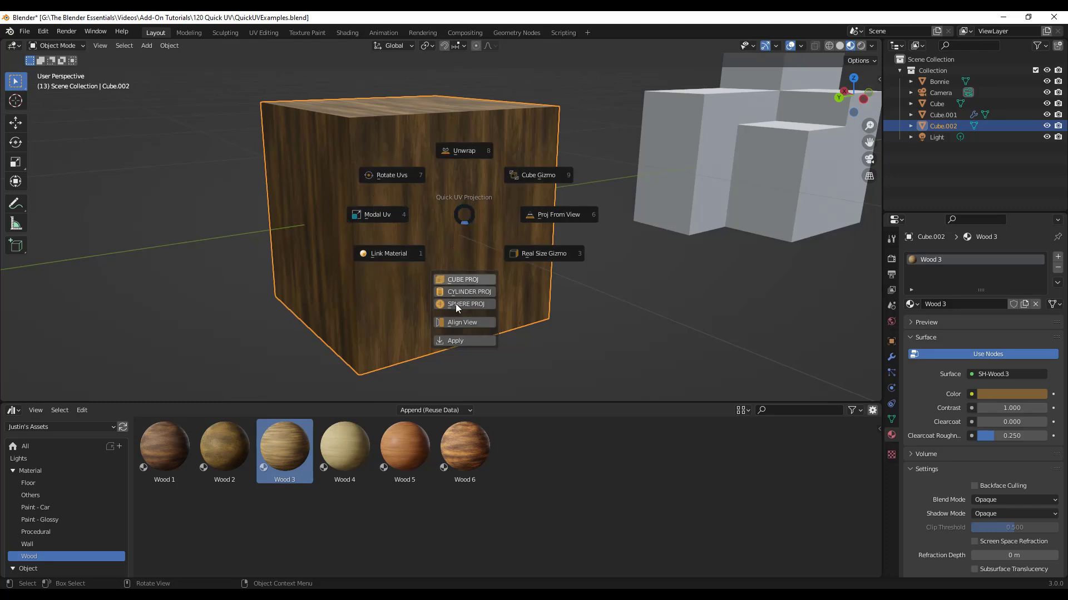
mouse_move(468, 291)
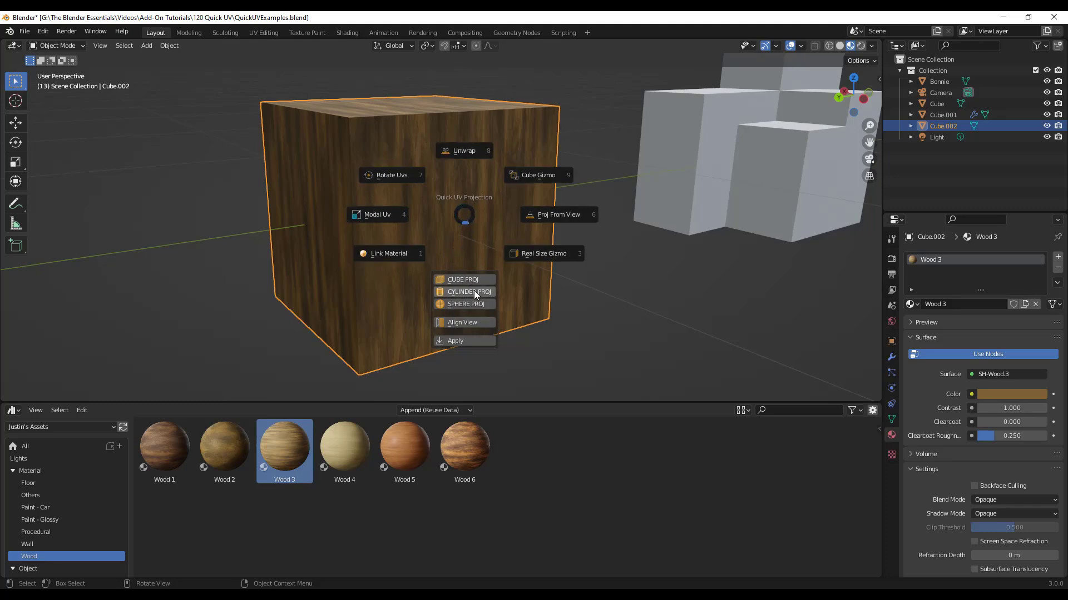
mouse_move(465, 303)
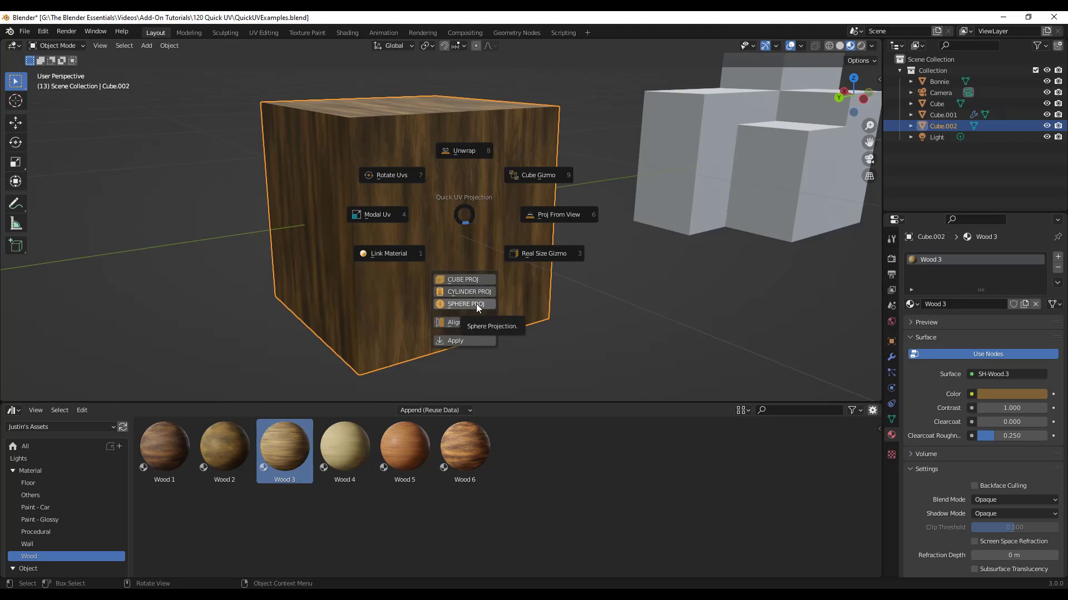
Unwrap the wooden cube with Cube Projection from the UV menu.
click(465, 304)
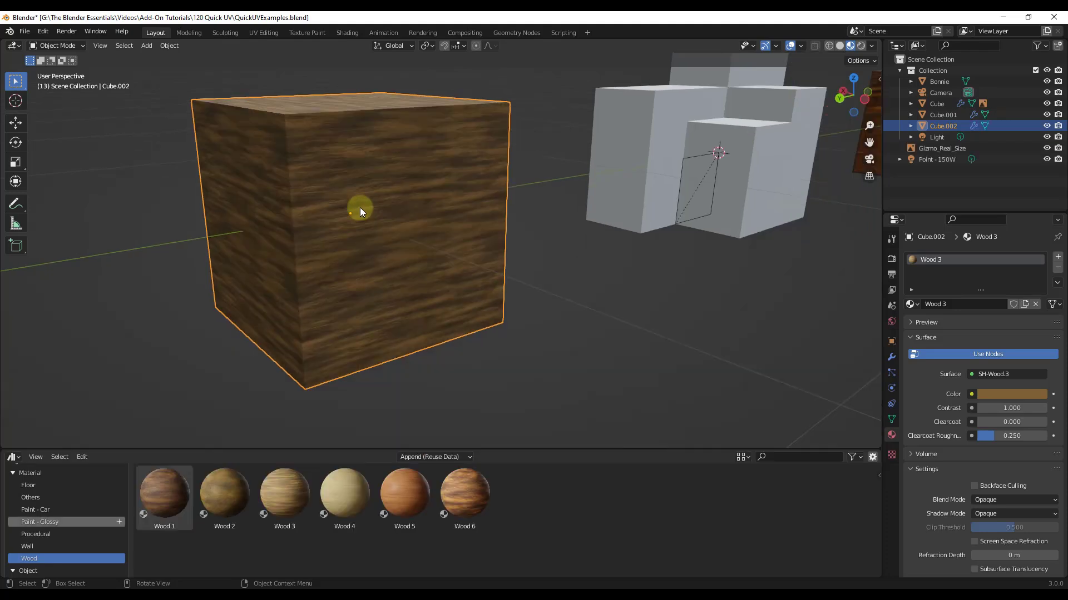
mouse_move(370, 201)
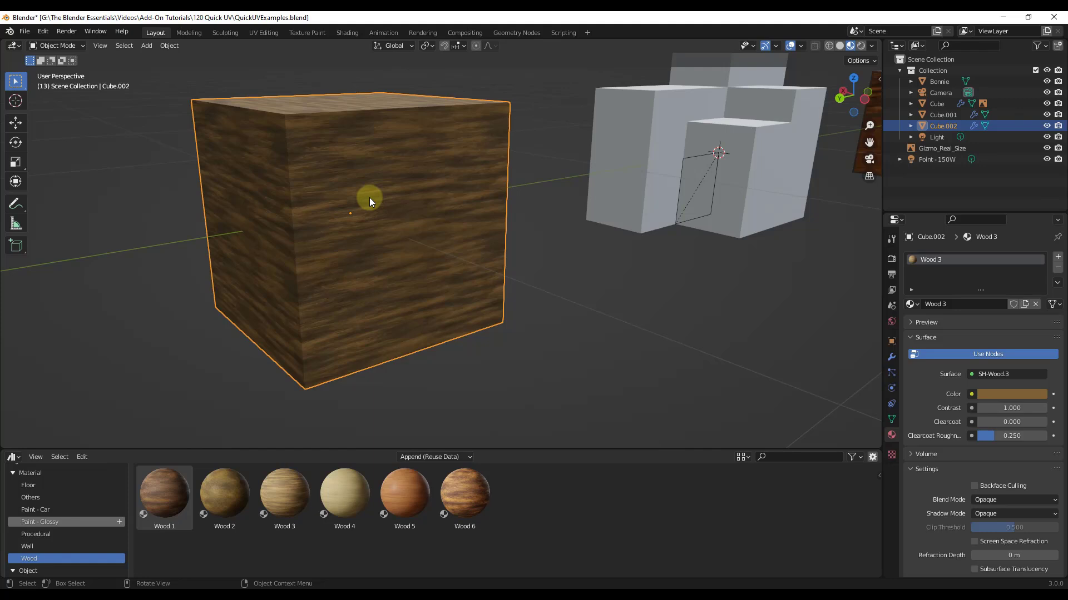
mouse_move(350, 180)
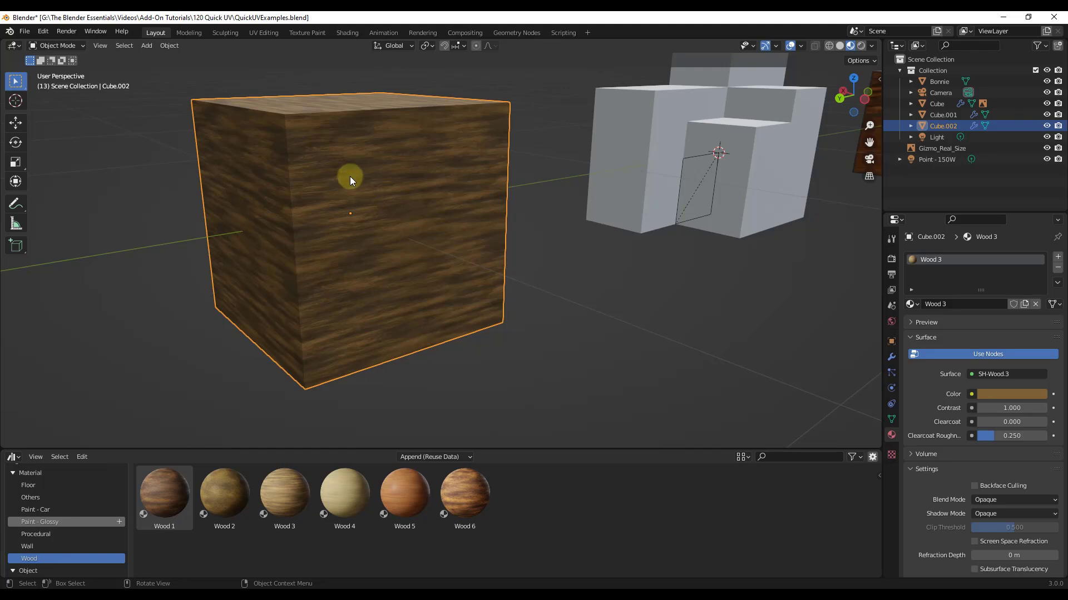
click(292, 45)
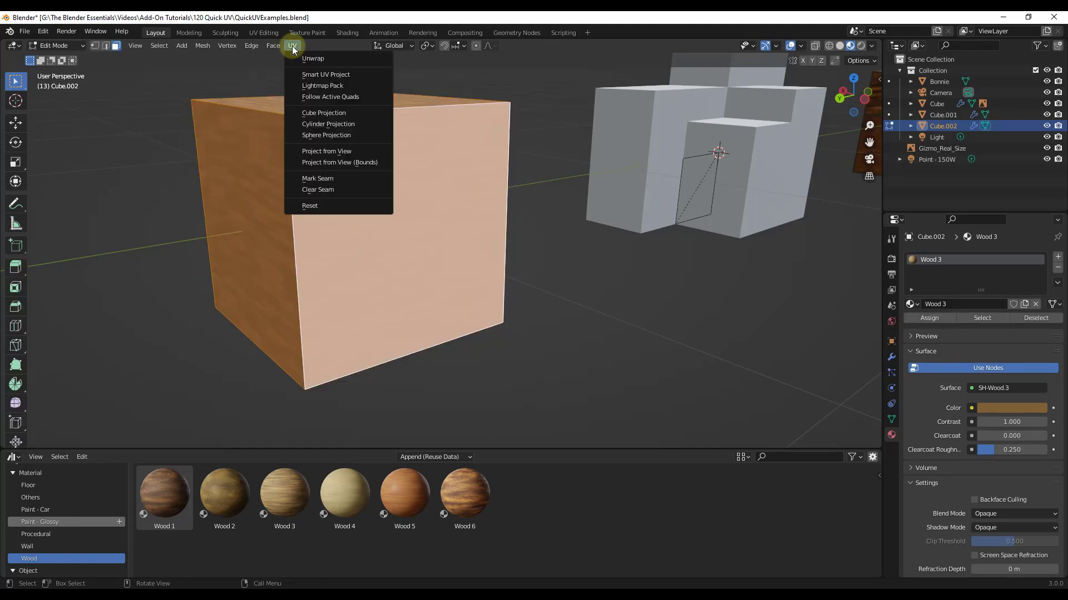
mouse_move(334, 135)
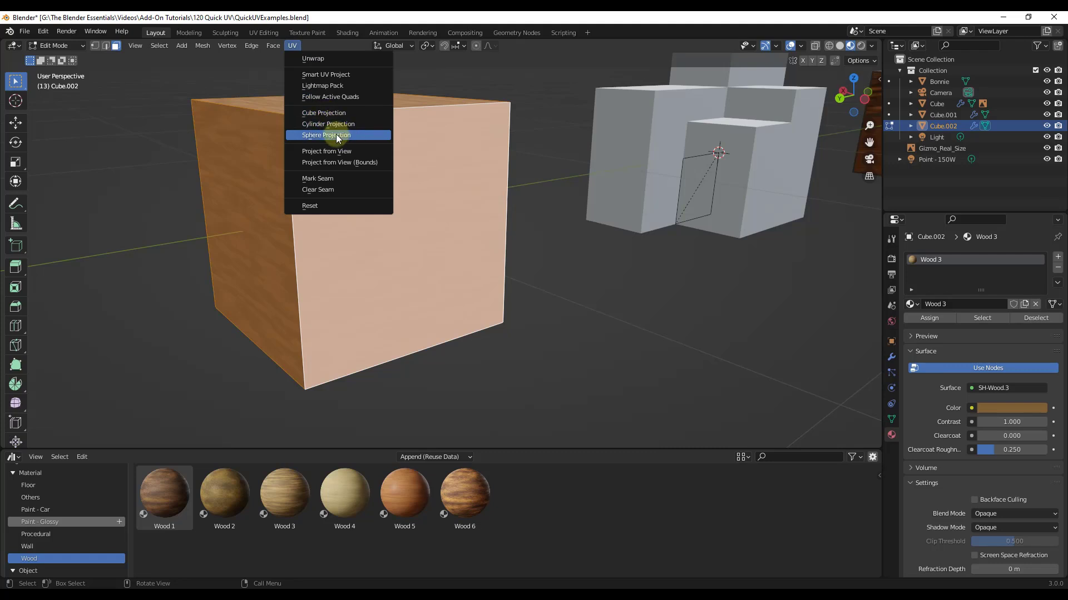
mouse_move(329, 114)
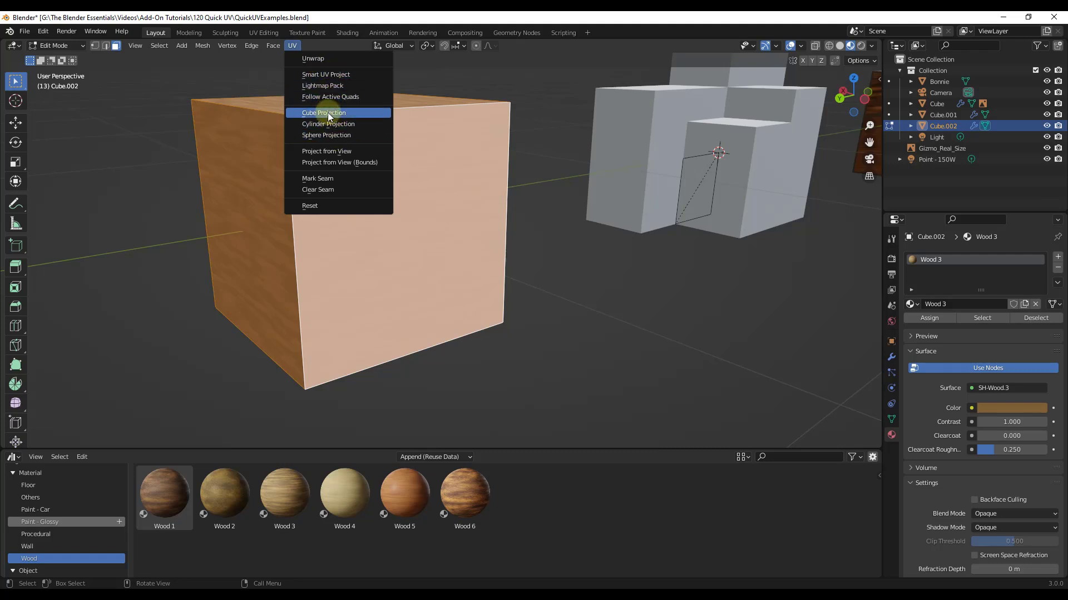
click(324, 112)
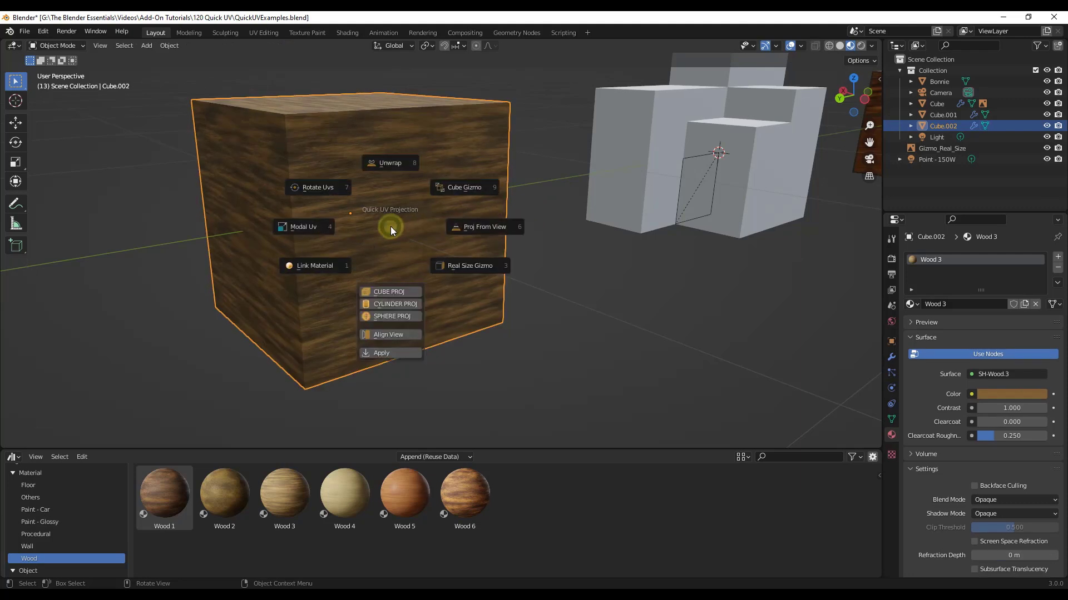
mouse_move(388, 291)
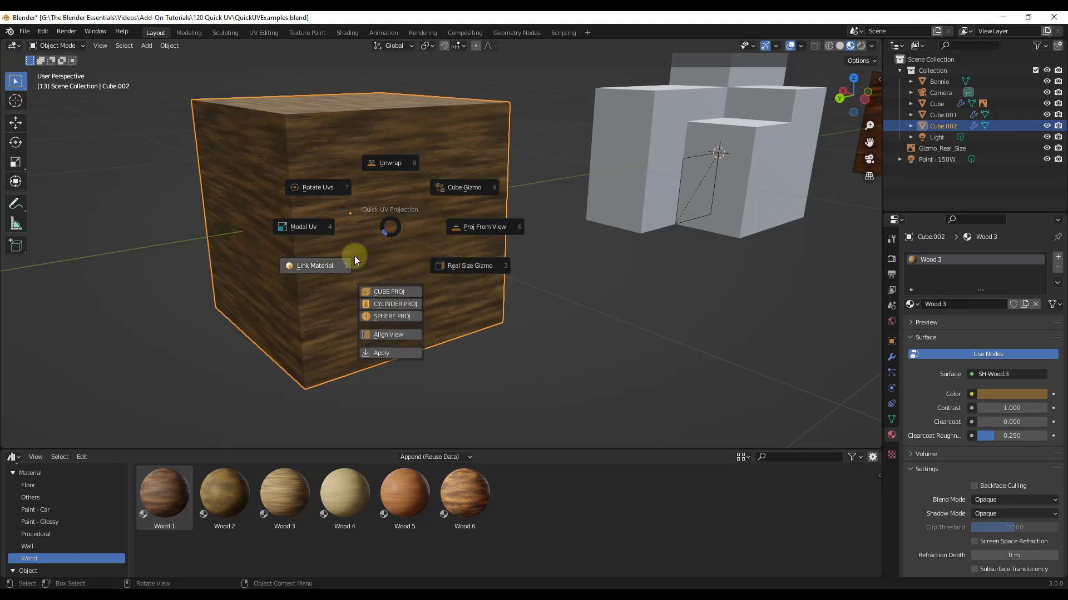
mouse_move(587, 220)
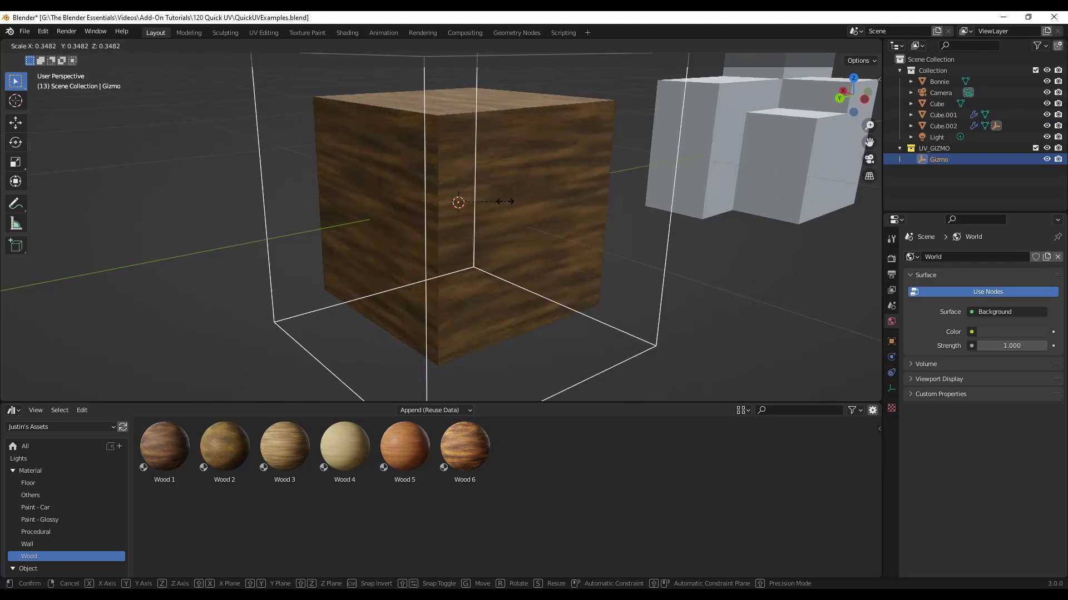
mouse_move(483, 207)
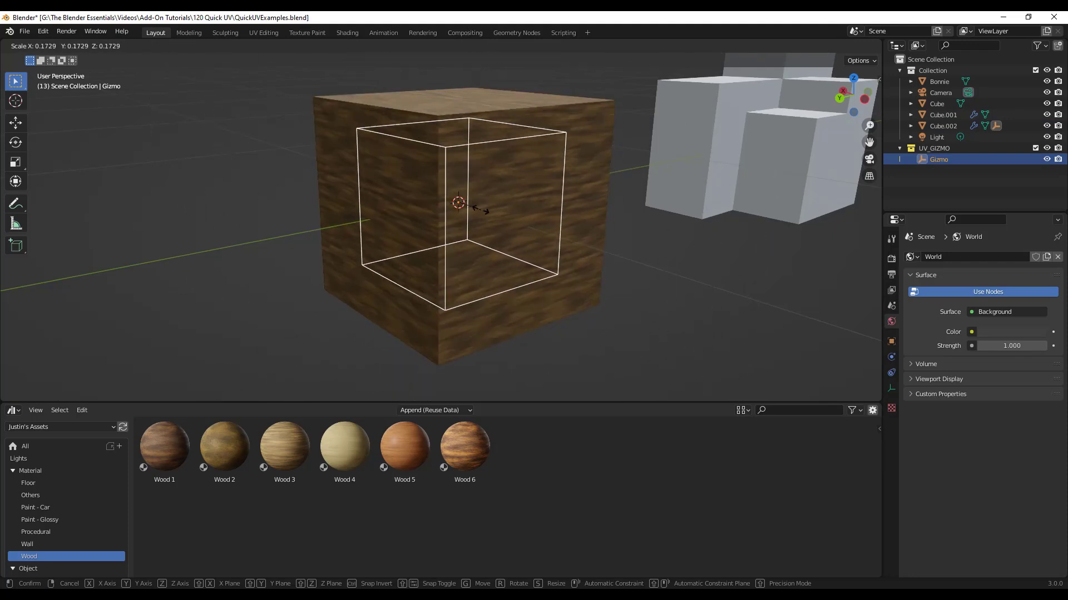
mouse_move(477, 207)
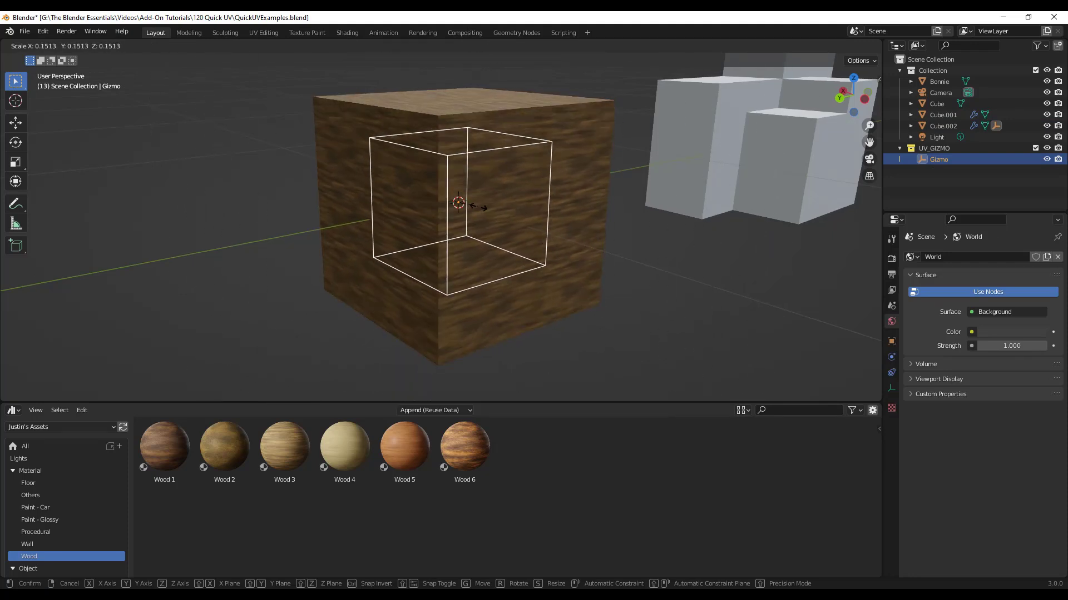
mouse_move(493, 207)
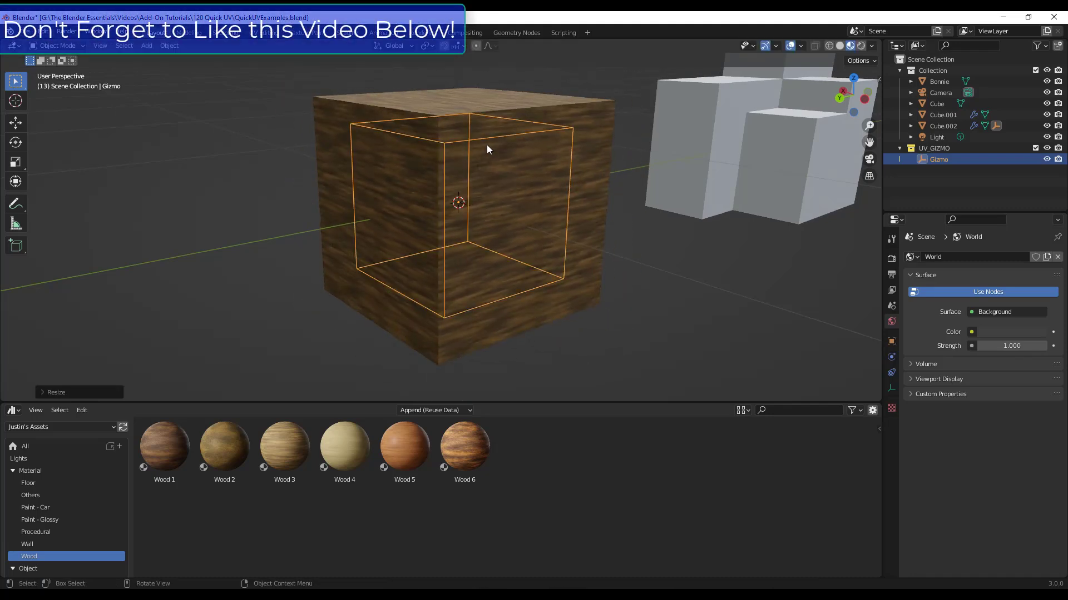
Scale and reposition the gizmo inside the cube, then apply the wood mapping.
key(s)
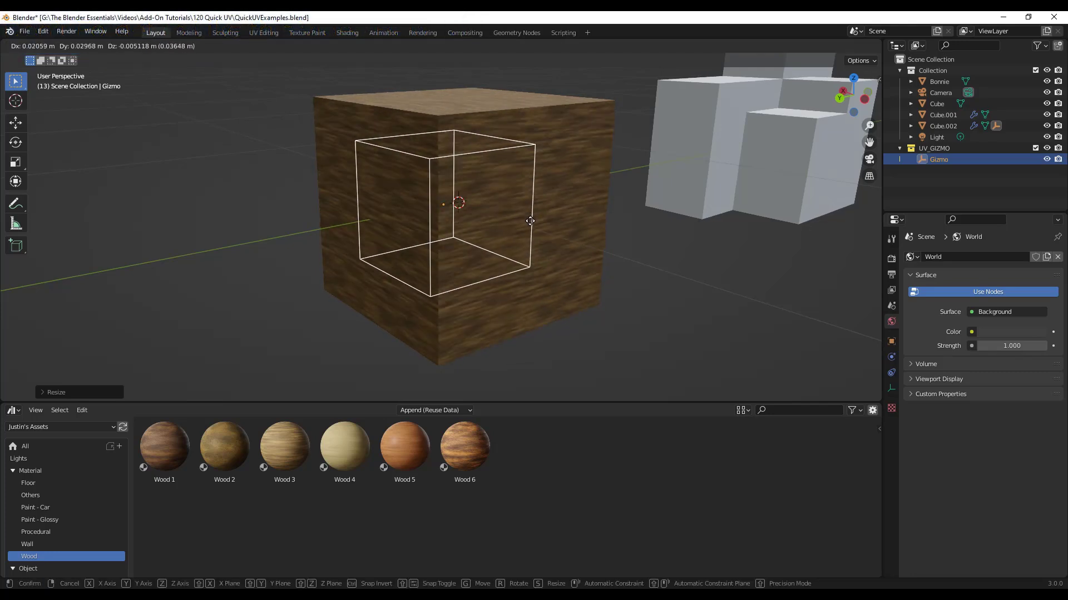
mouse_move(527, 211)
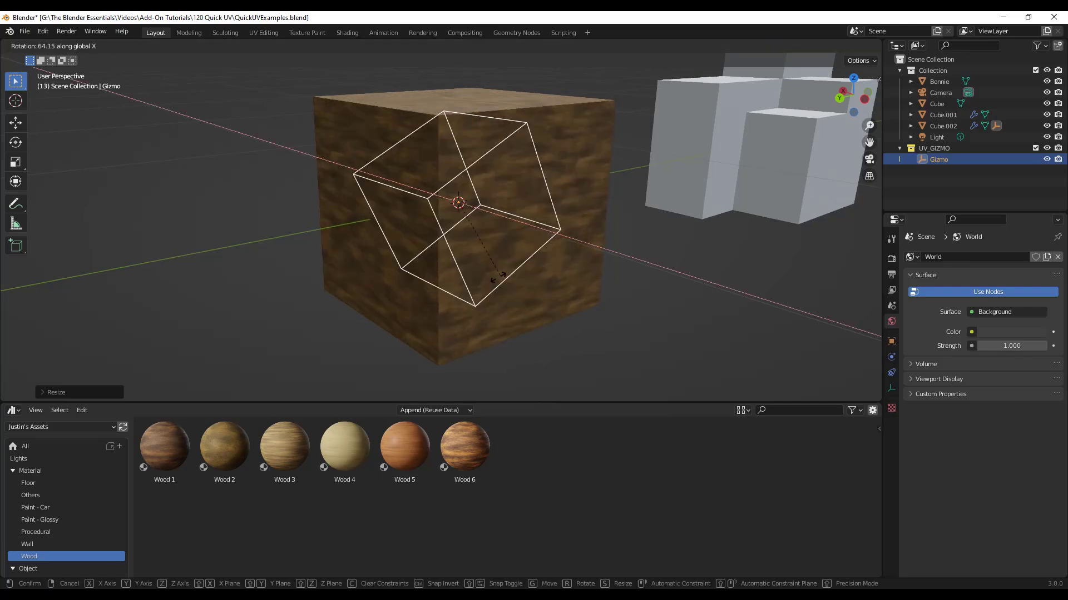
mouse_move(470, 269)
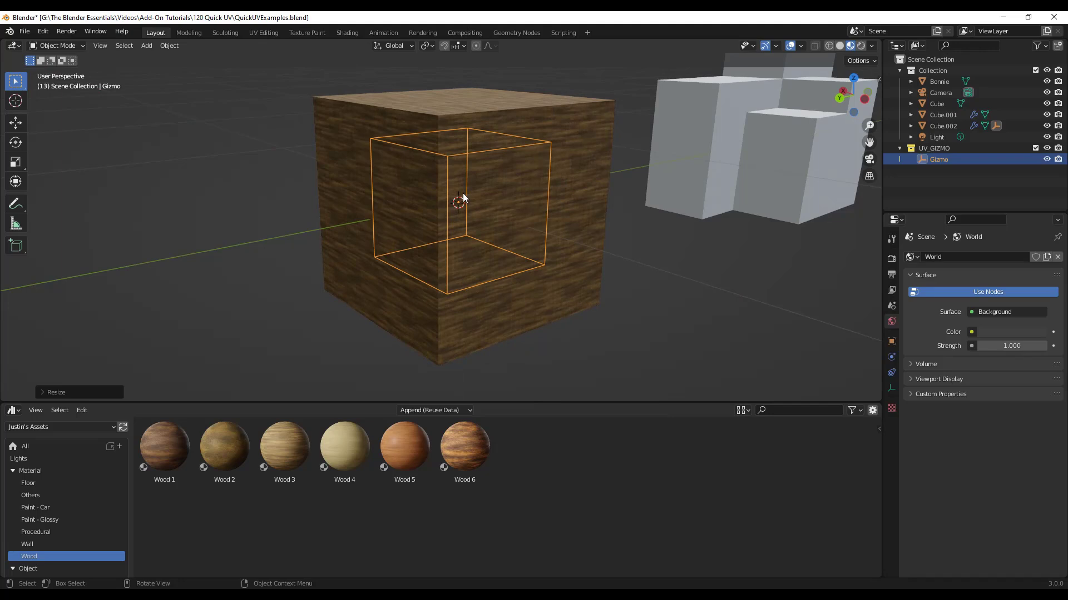
key(x)
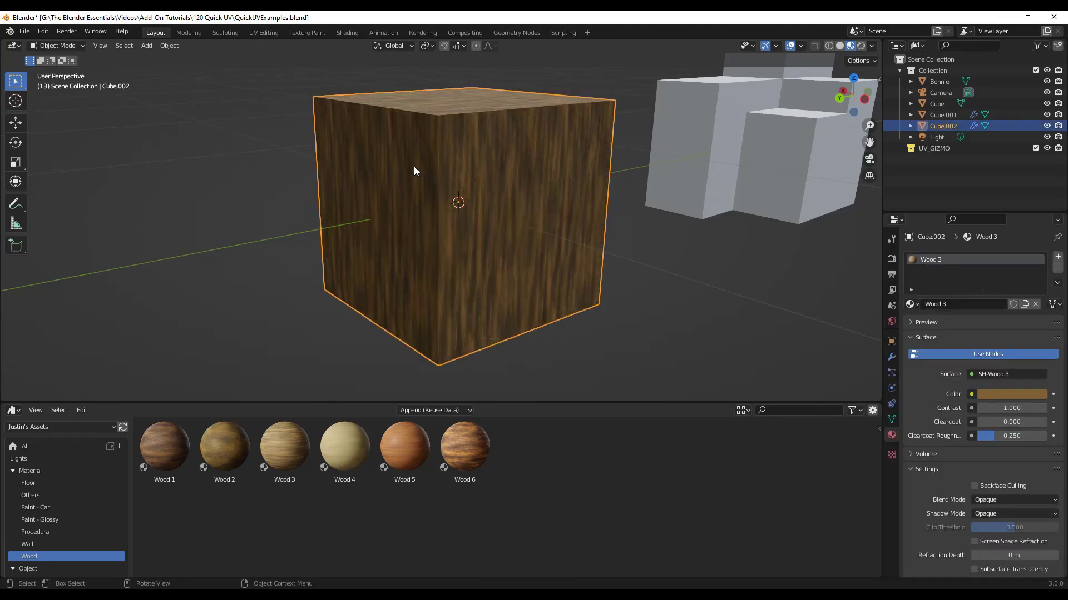
key(Tab)
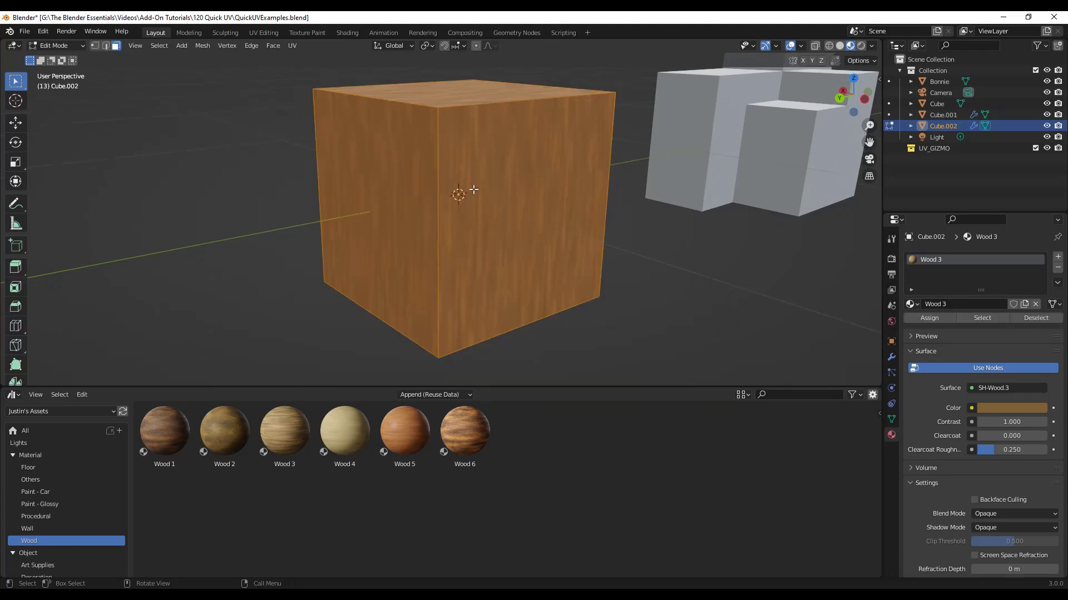
key(Tab)
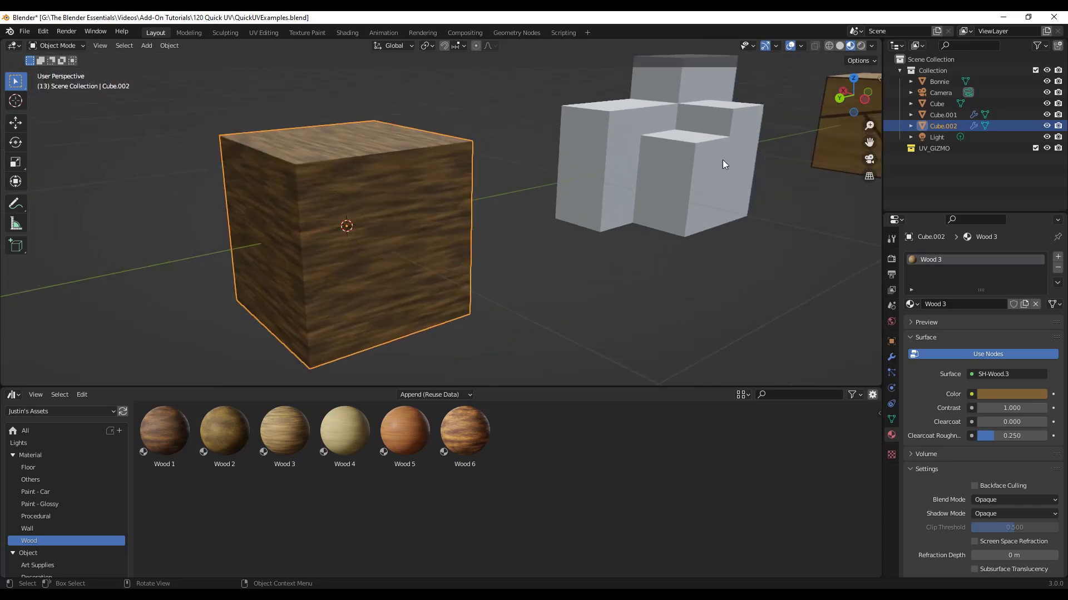
mouse_move(413, 225)
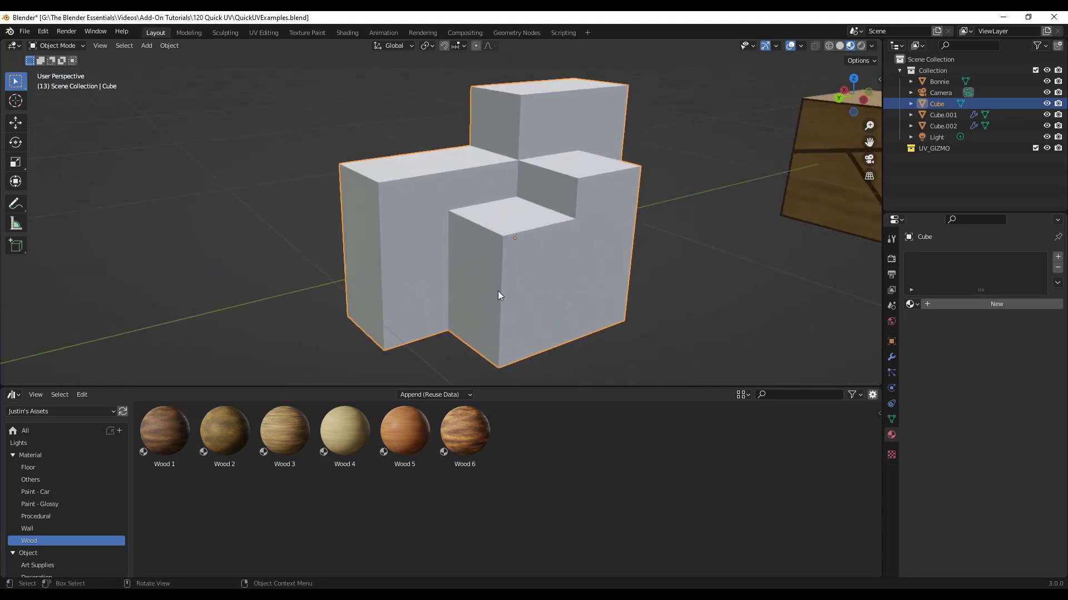
Apply Boards - Basketweave from Floor assets with CUBE PROJ and a Real Size Gizmo.
click(27, 528)
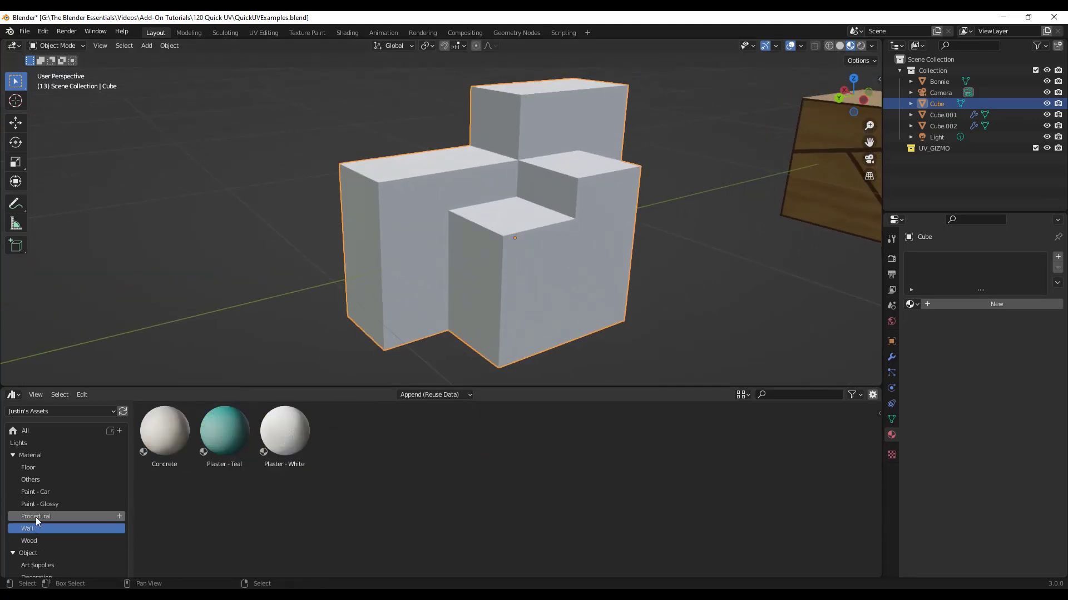
click(28, 467)
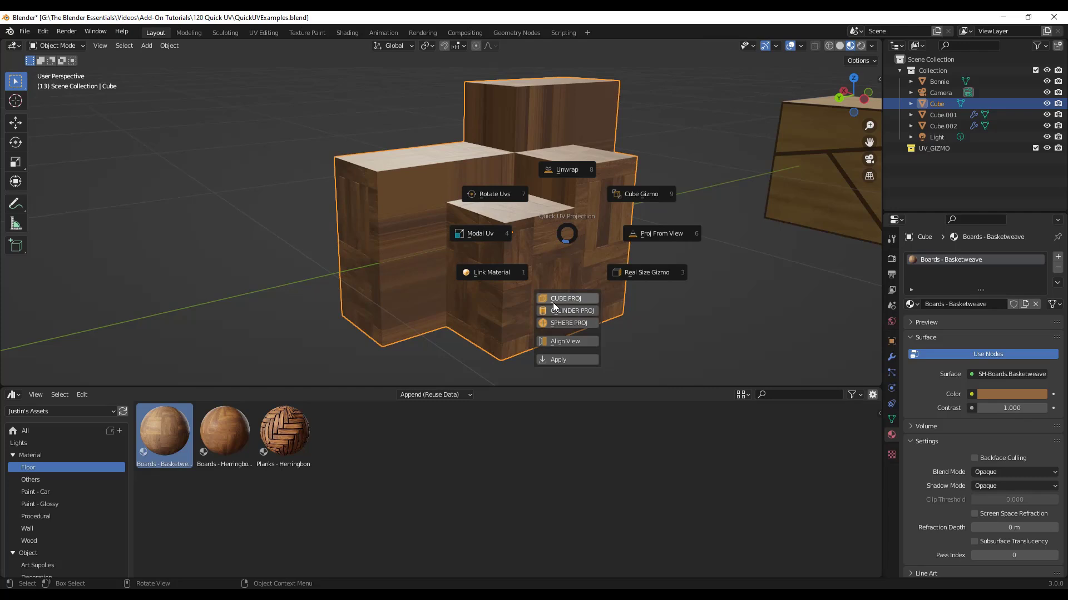
mouse_move(570, 310)
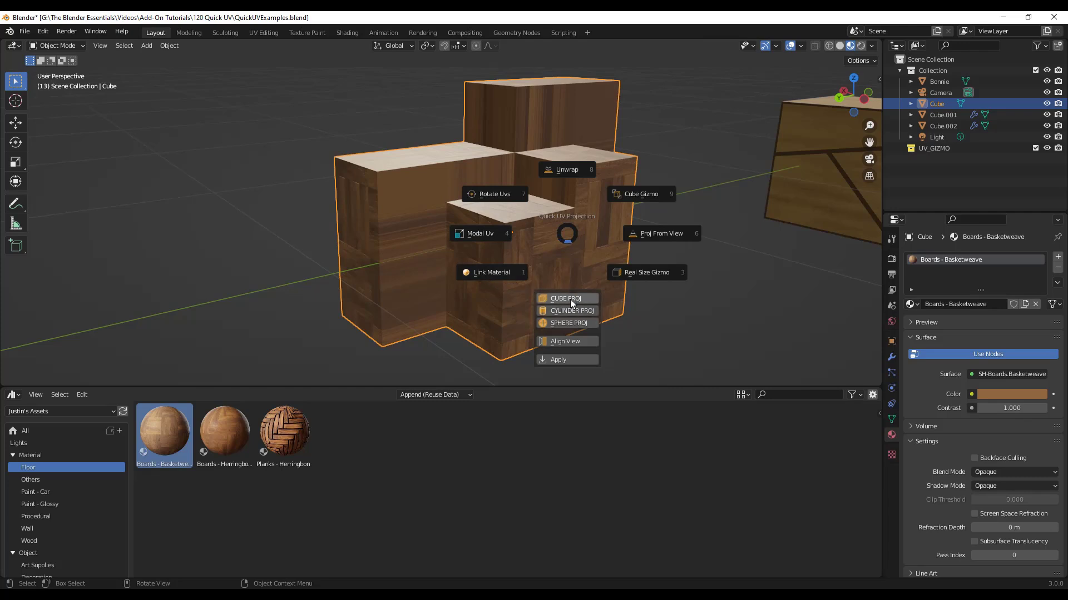
mouse_move(659, 234)
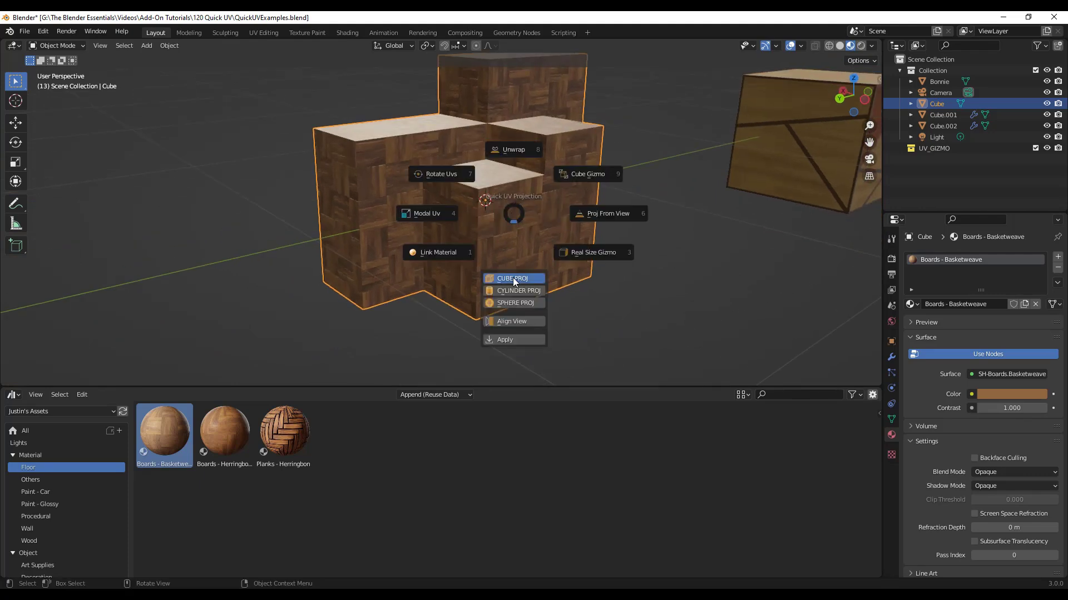
click(512, 278)
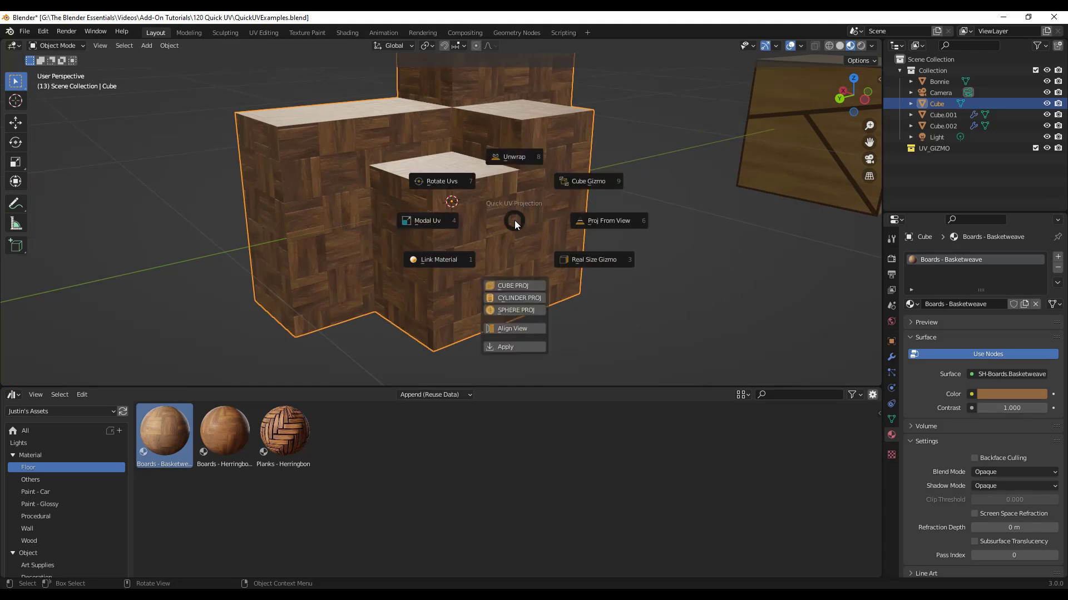
mouse_move(592, 260)
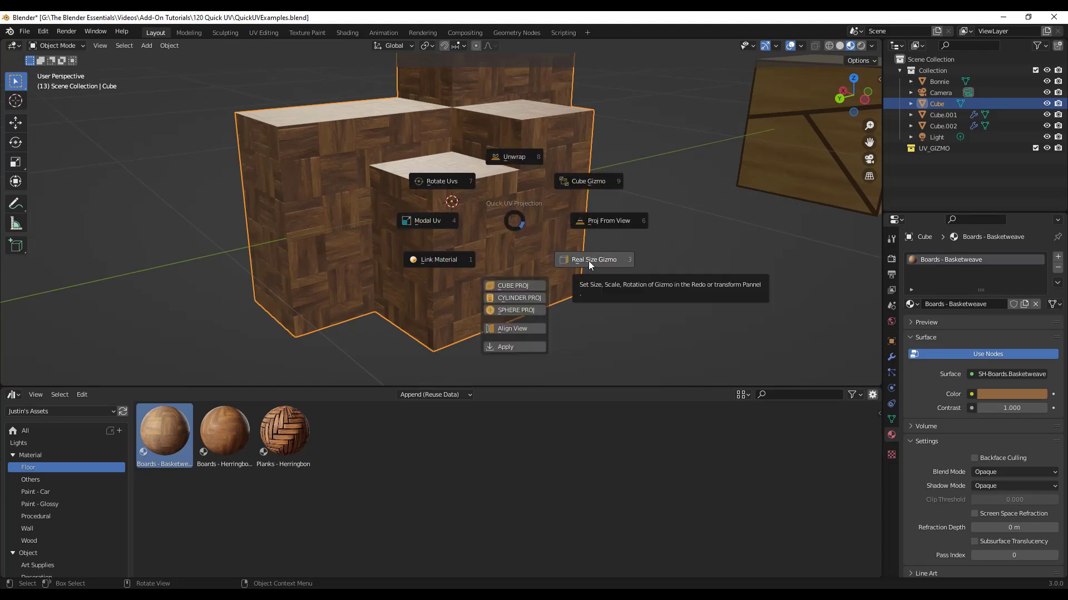
click(592, 260)
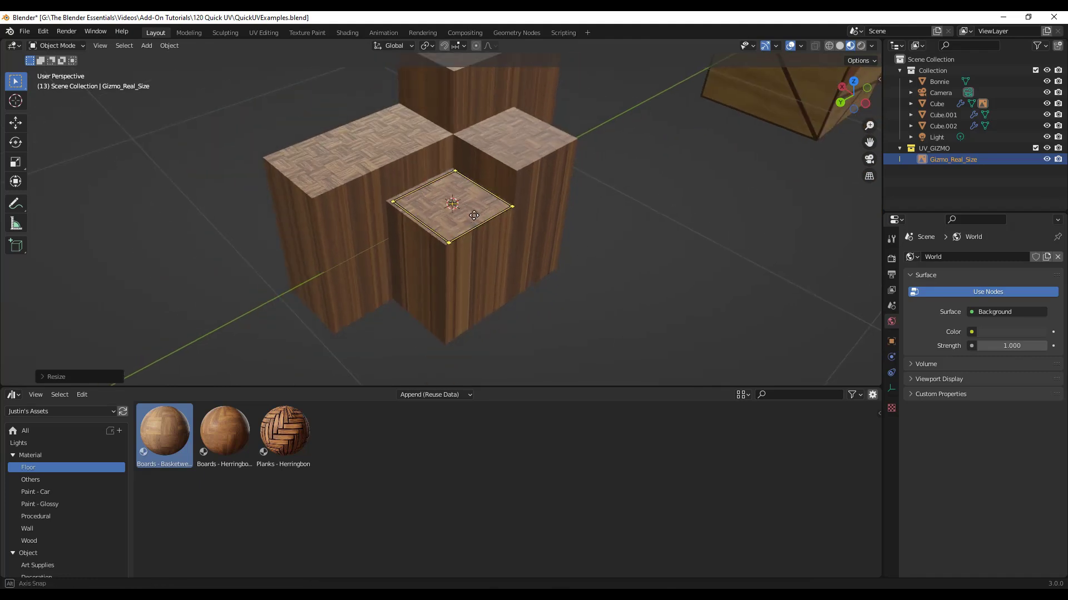
Rotate Gizmo_Real_Size 90° to face the block's side and confirm in side view.
key(r)
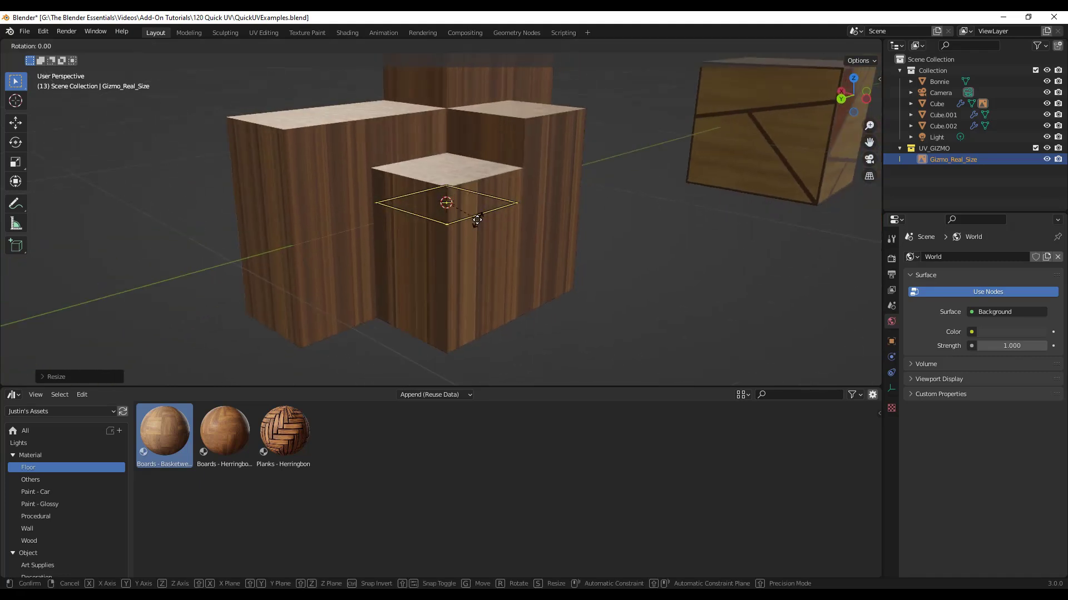
mouse_move(533, 239)
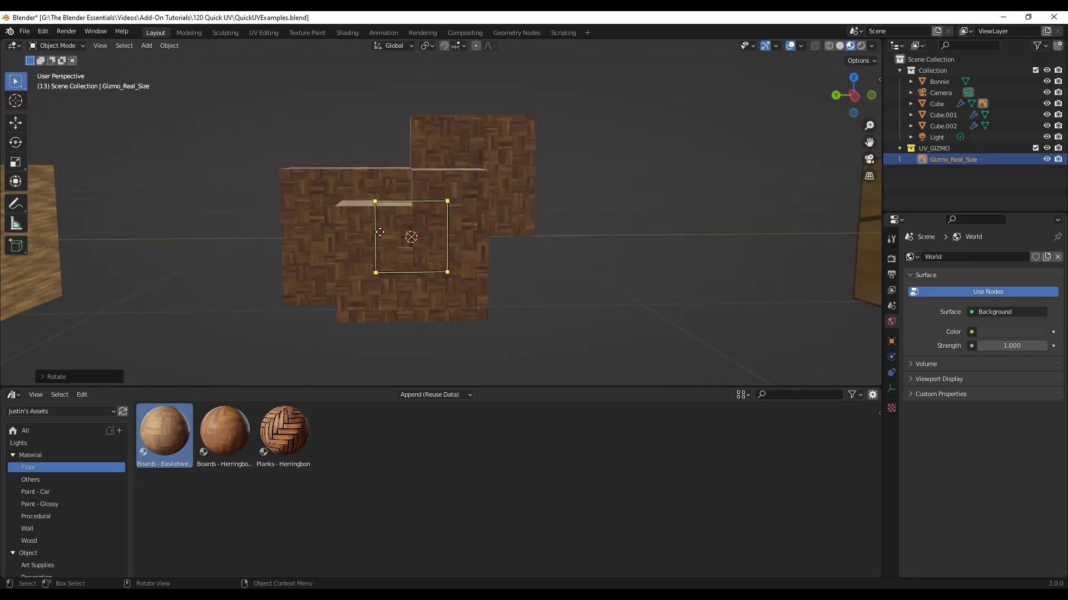
click(801, 45)
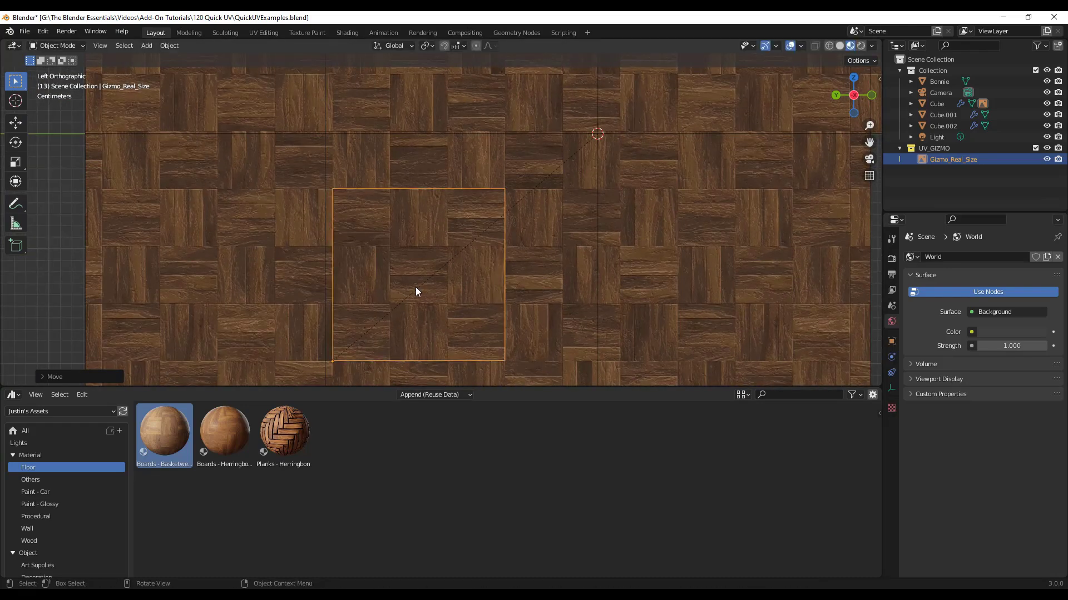
Move the gizmo, scale it about 1.56, and nudge it into place.
key(g)
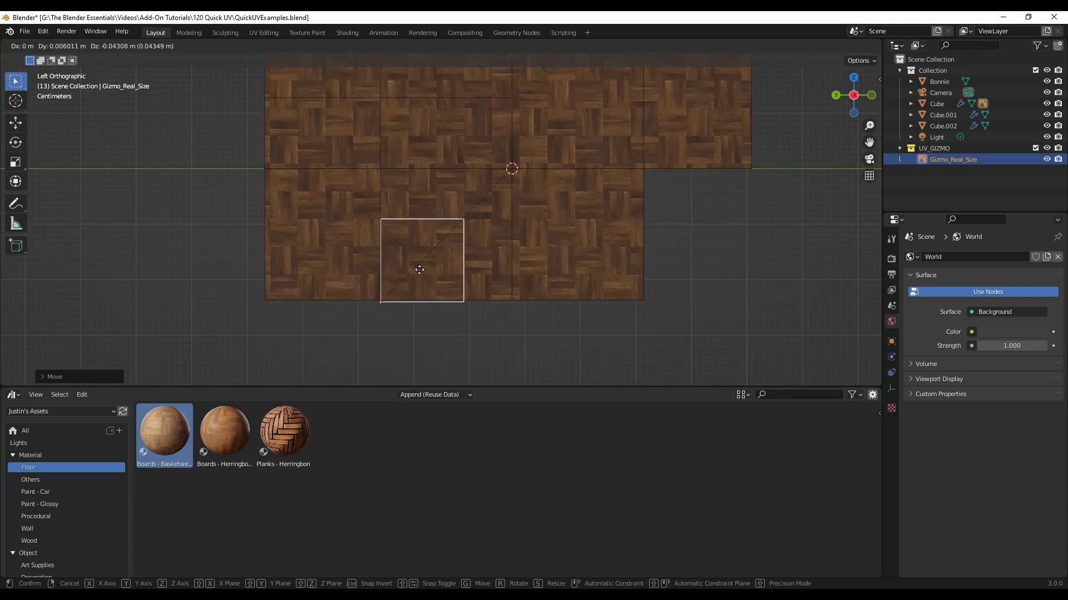
click(422, 258)
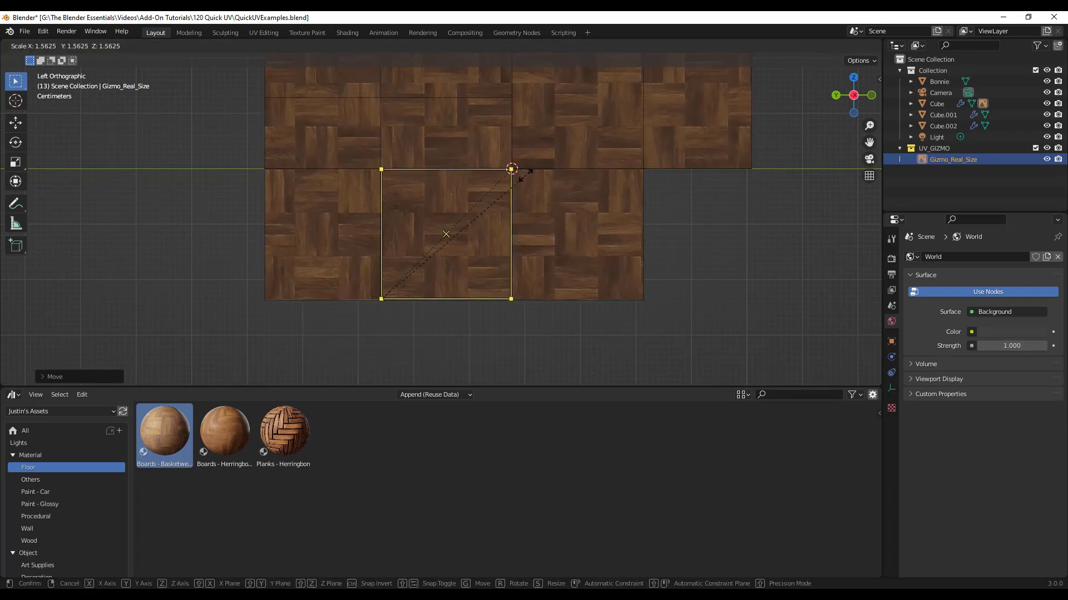
click(442, 205)
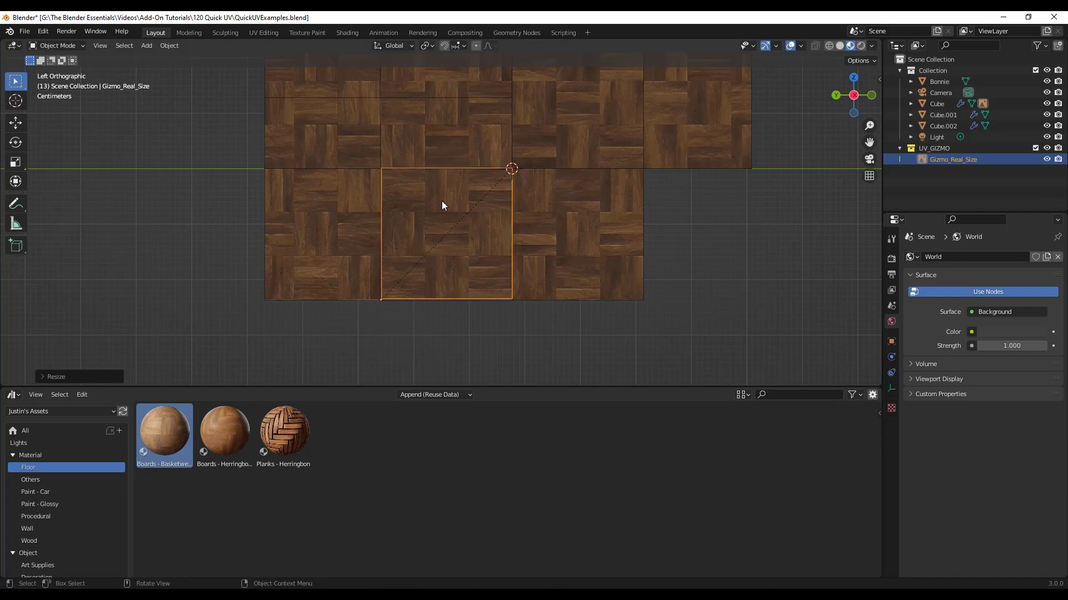
scroll(up, 3)
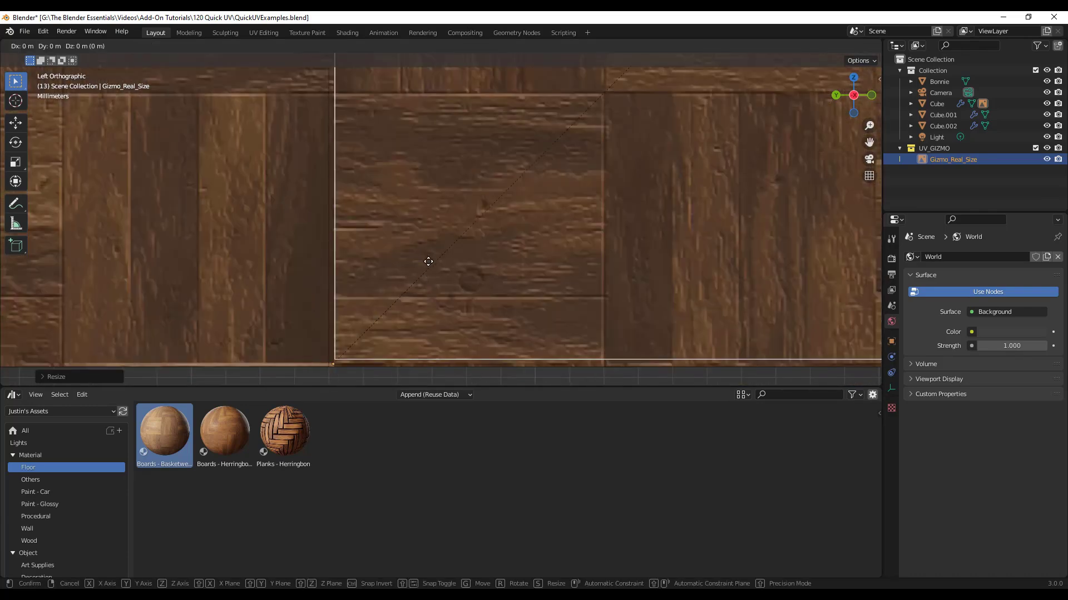
click(428, 261)
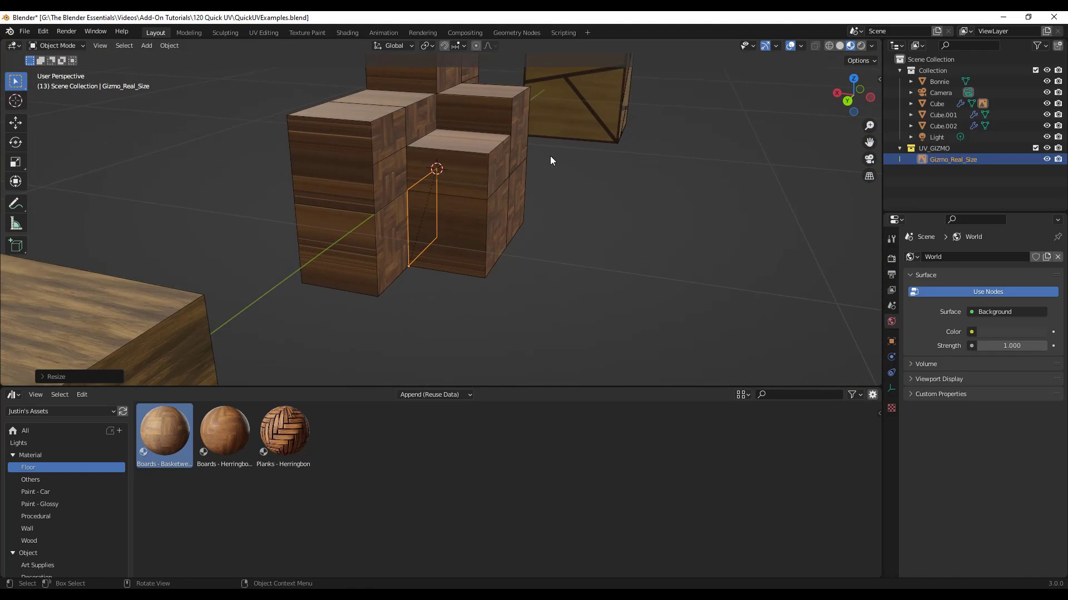
mouse_move(495, 161)
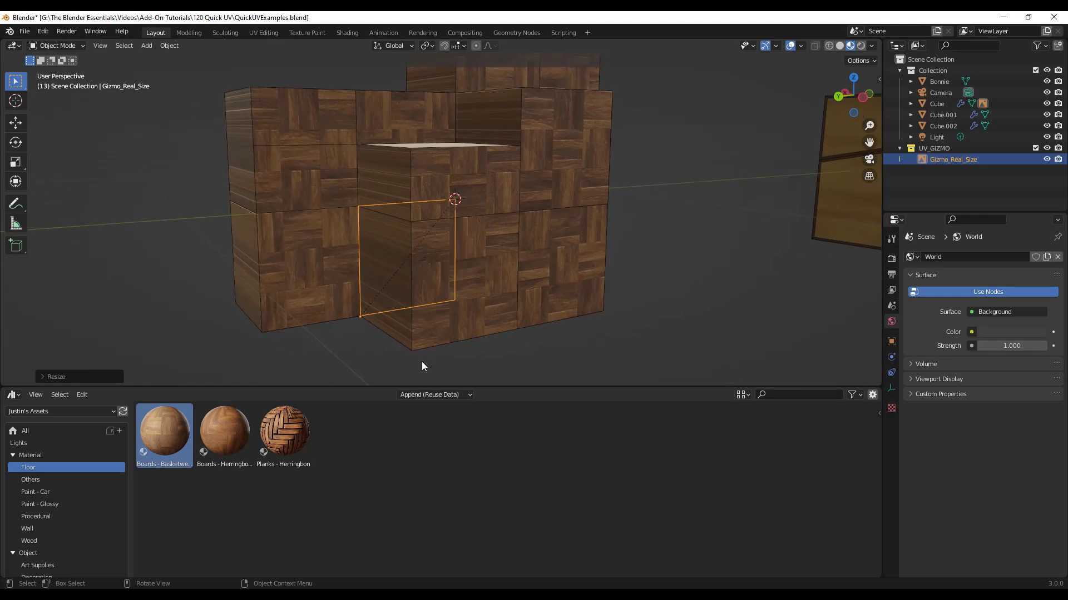
mouse_move(572, 234)
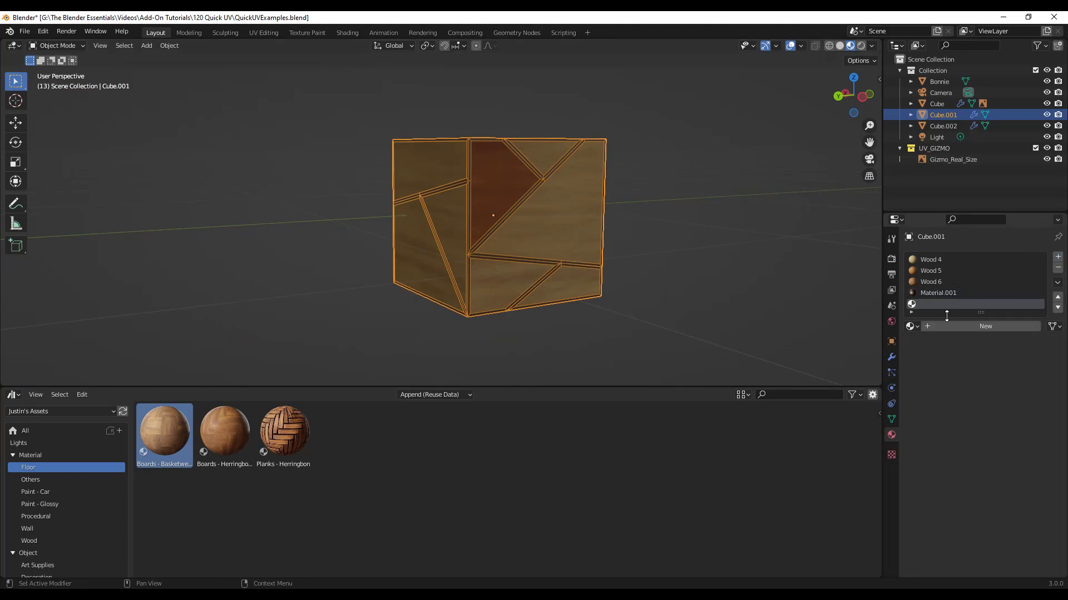
Add a Boards - Basketweave slot, assign it and Wood 5 to faces, then exit Edit Mode.
click(911, 326)
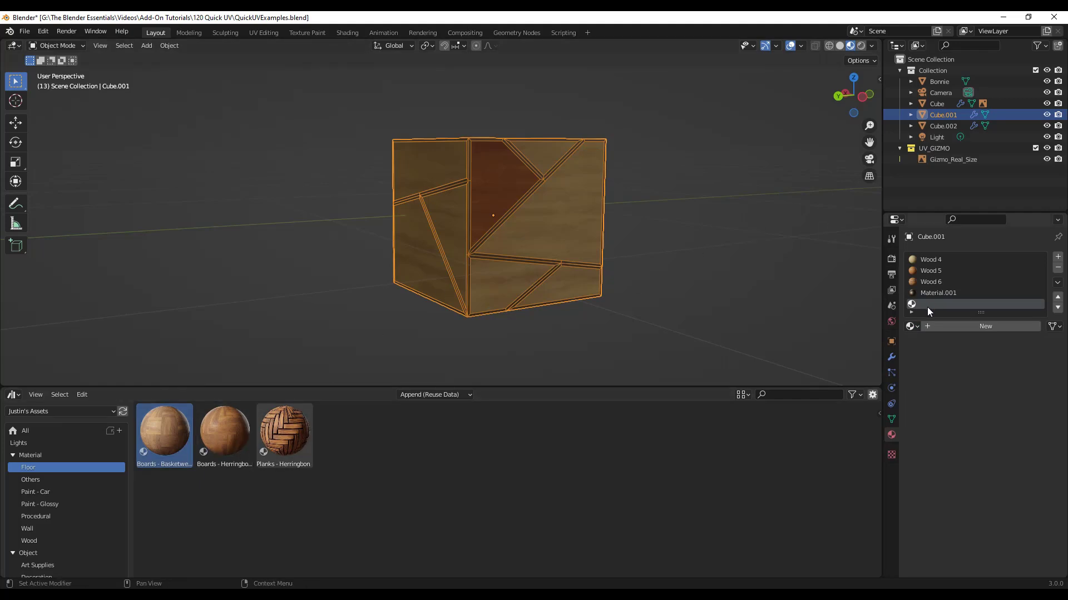
click(911, 326)
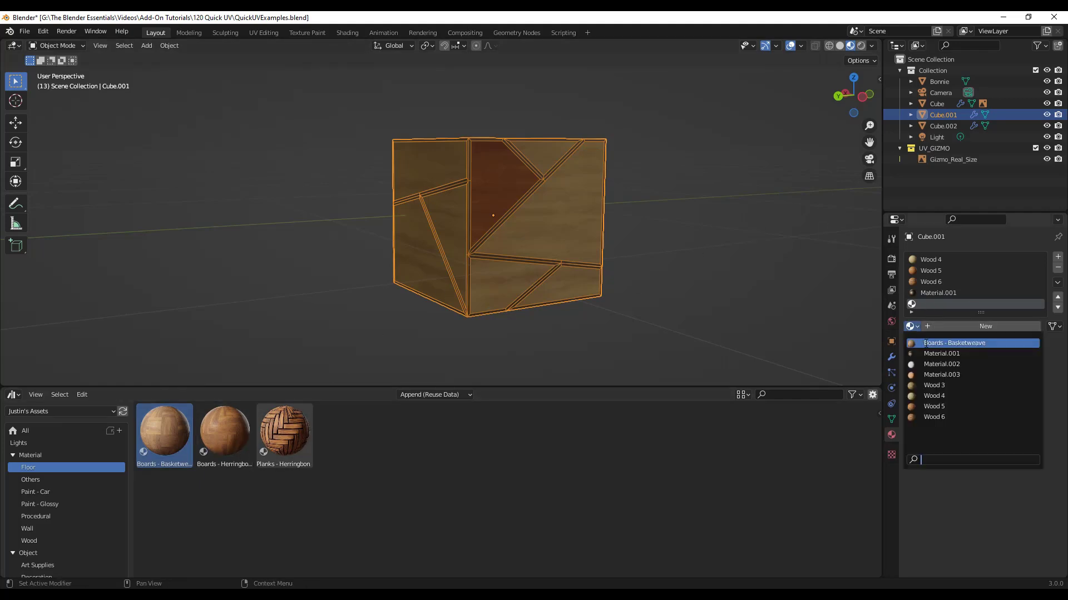
click(953, 343)
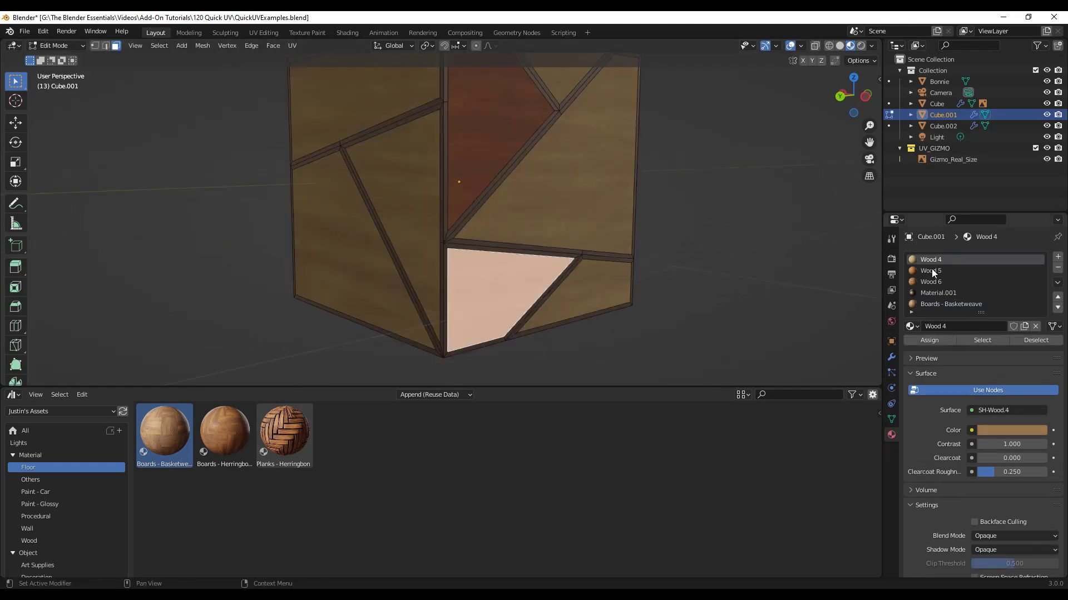
click(950, 304)
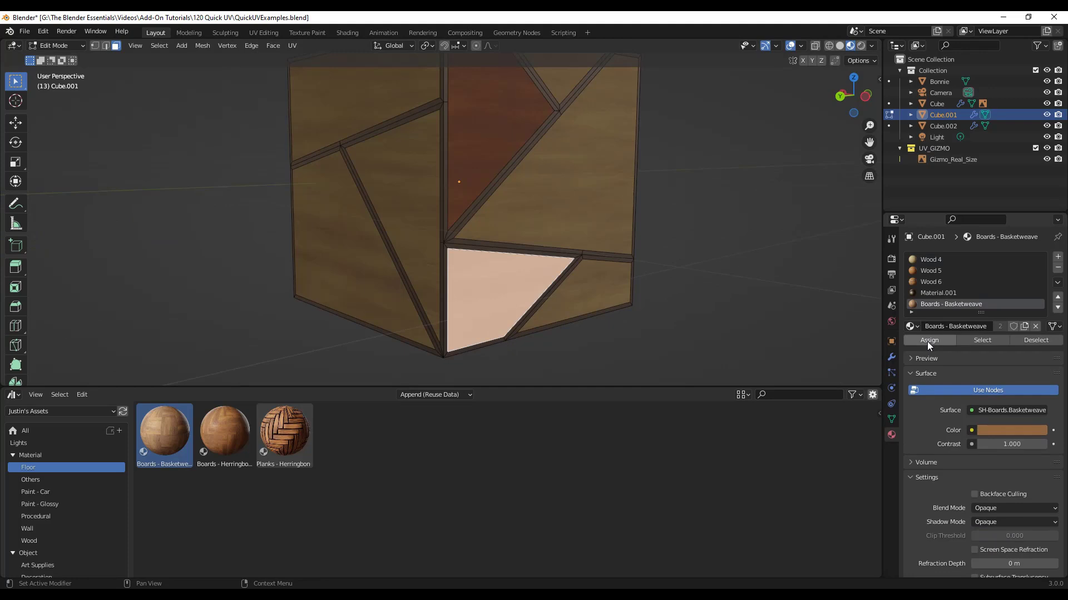
click(931, 270)
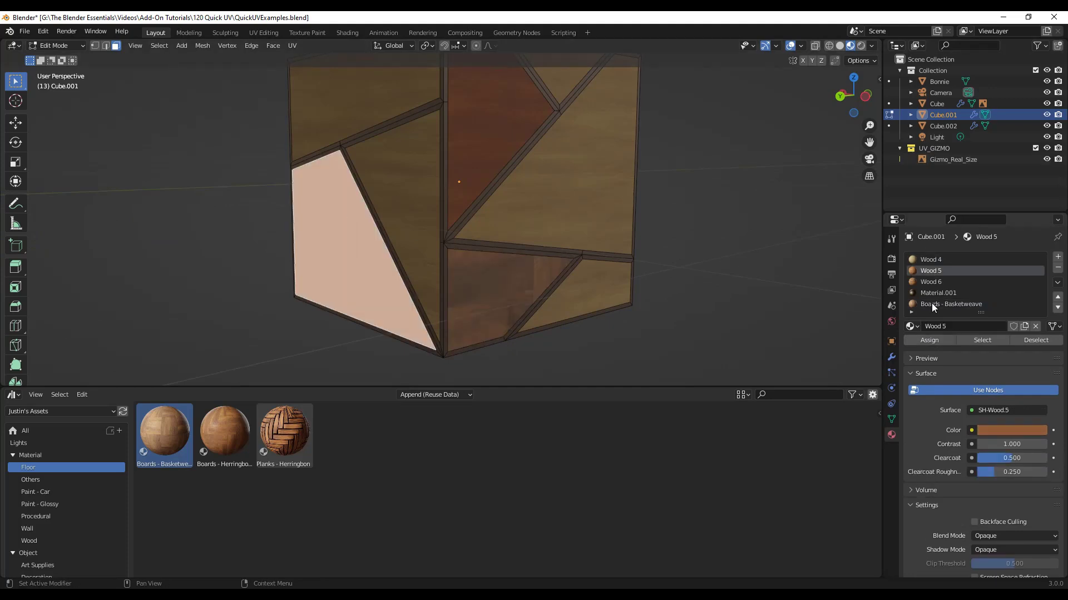
click(931, 260)
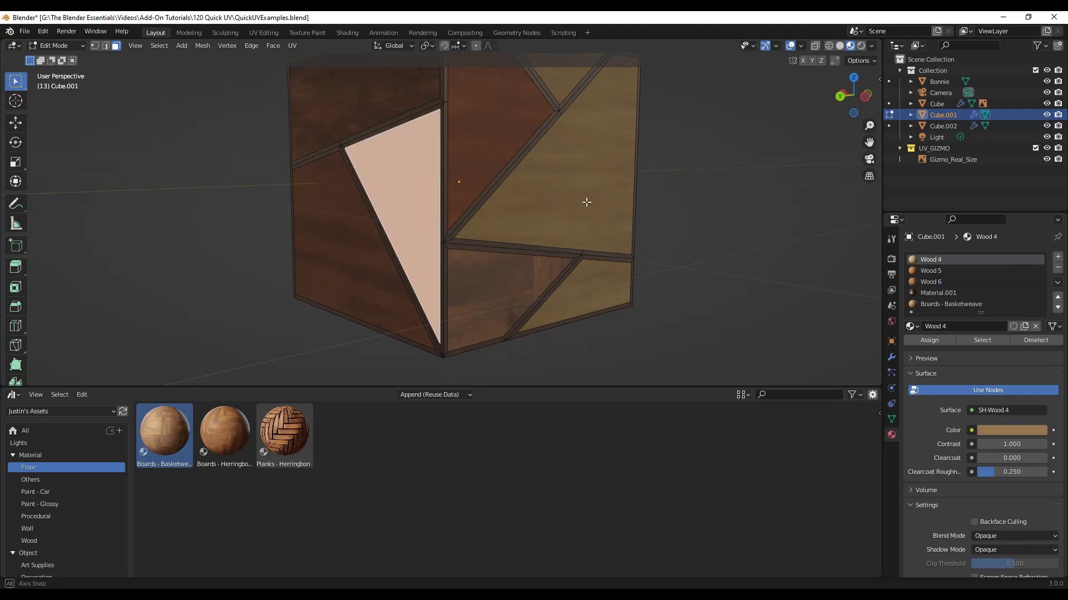
key(Tab)
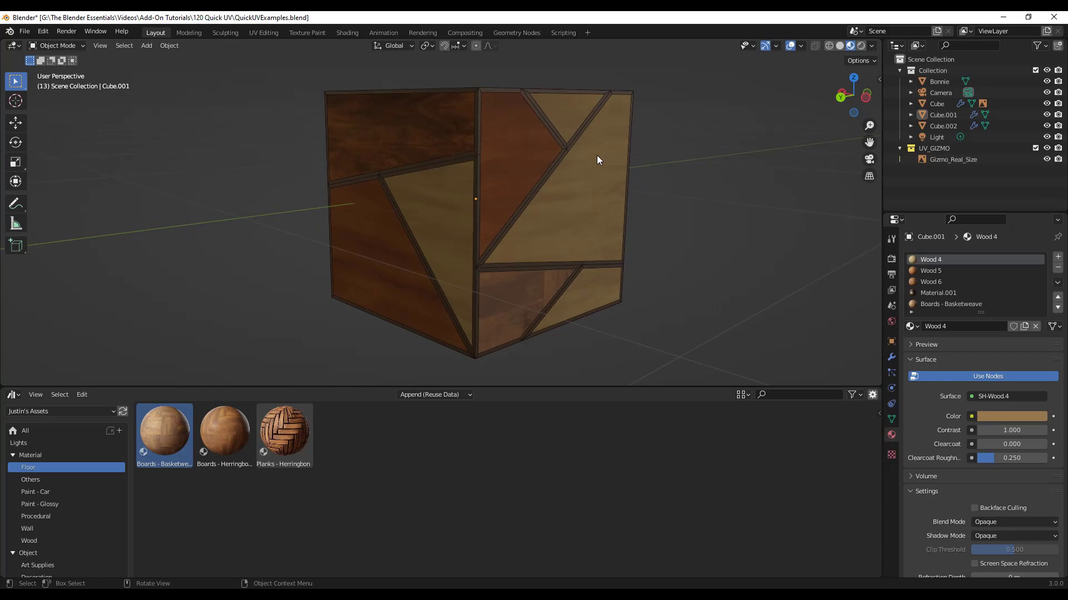
mouse_move(263, 33)
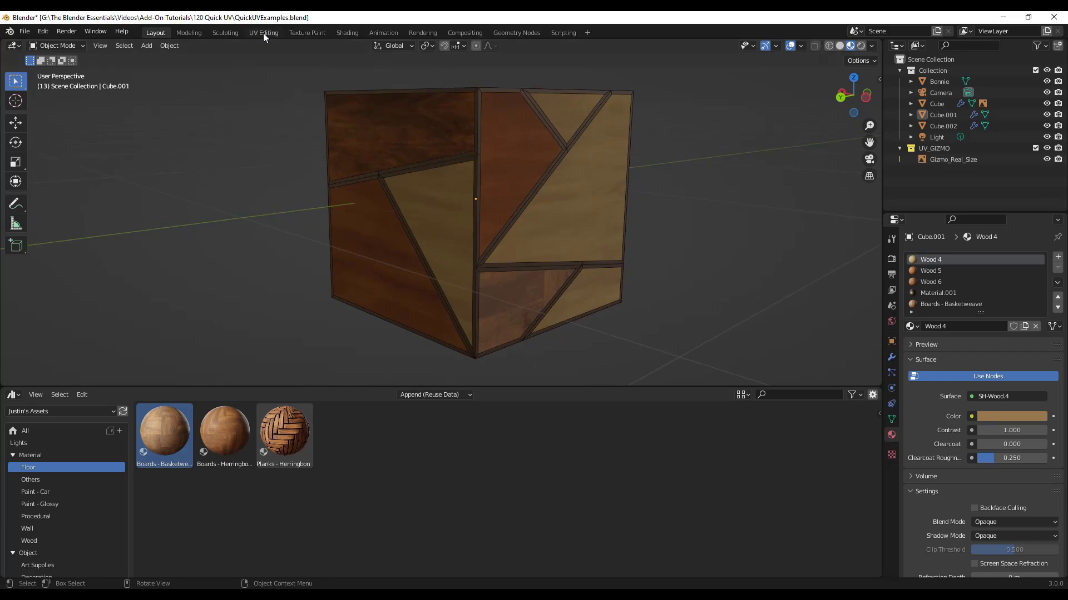
mouse_move(462, 134)
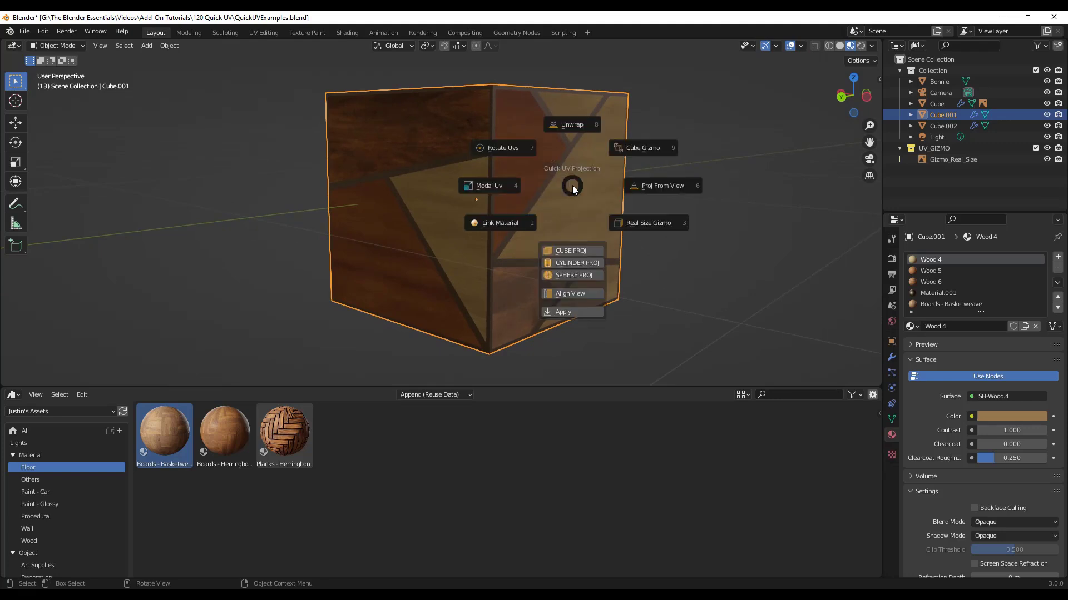
mouse_move(487, 188)
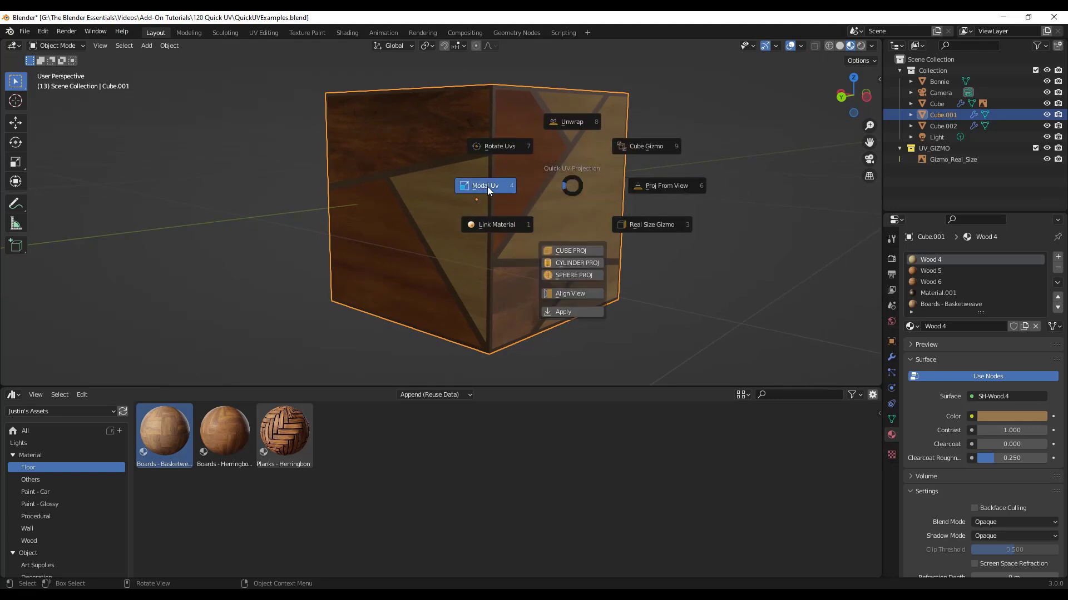
Use Modal UV to scale the upper-left panel's grain and adjust the middle triangle.
click(485, 185)
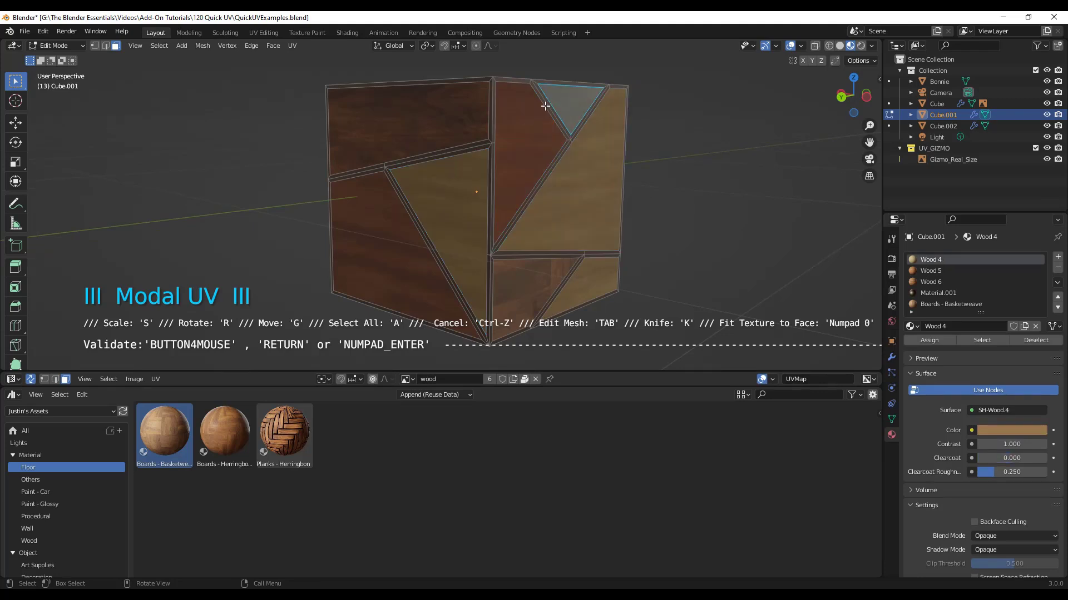
click(381, 223)
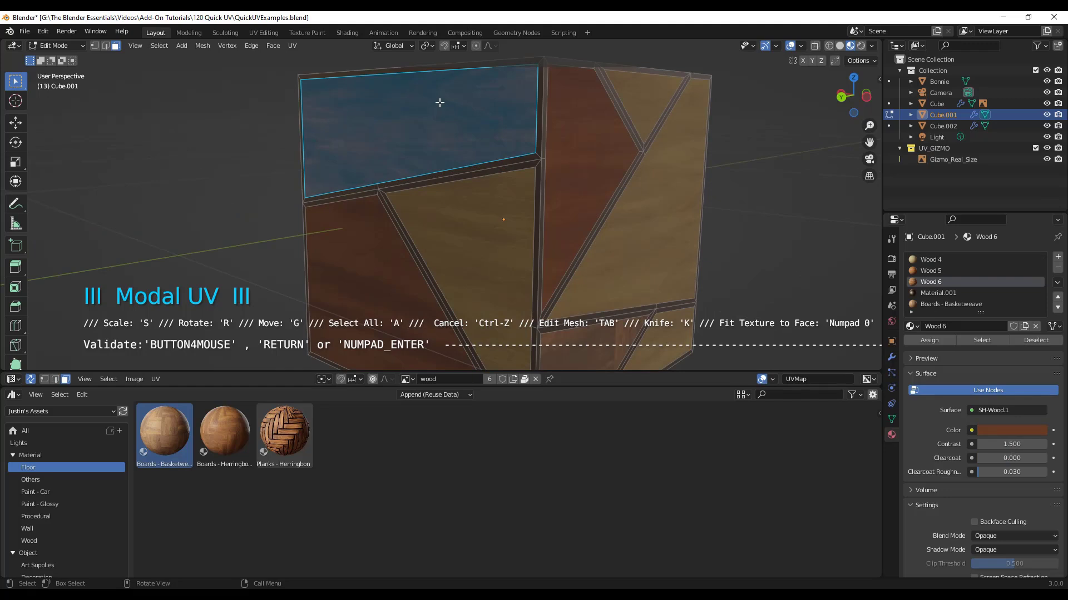
mouse_move(535, 150)
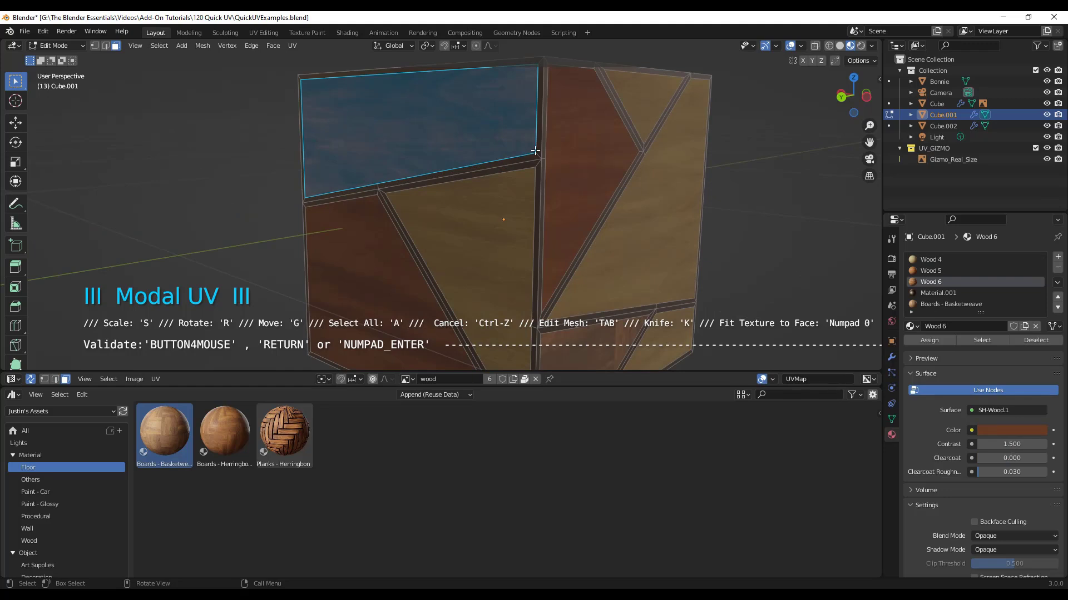
key(s)
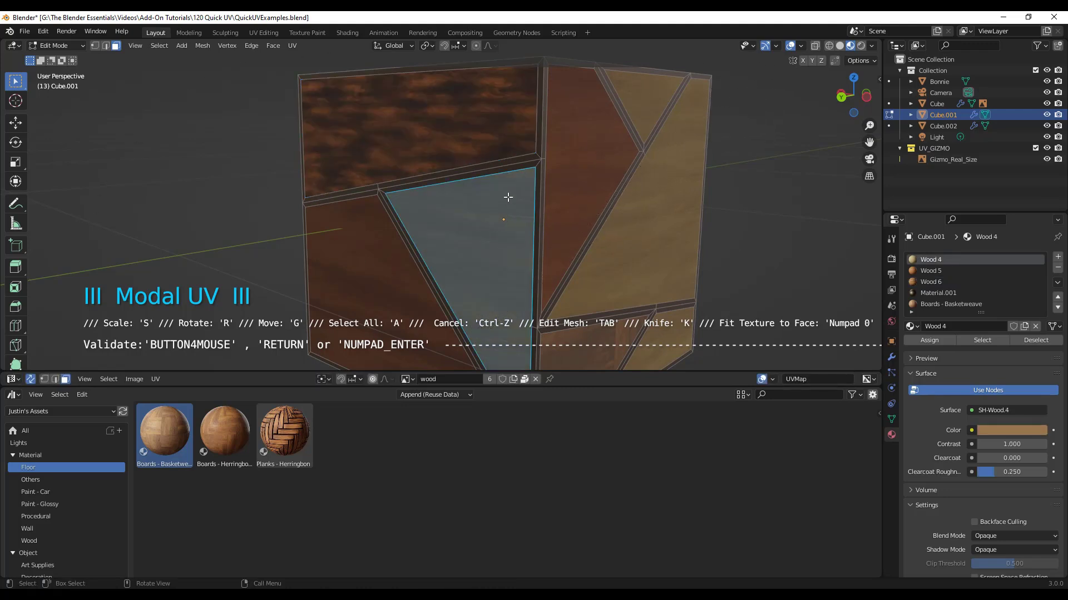
key(r)
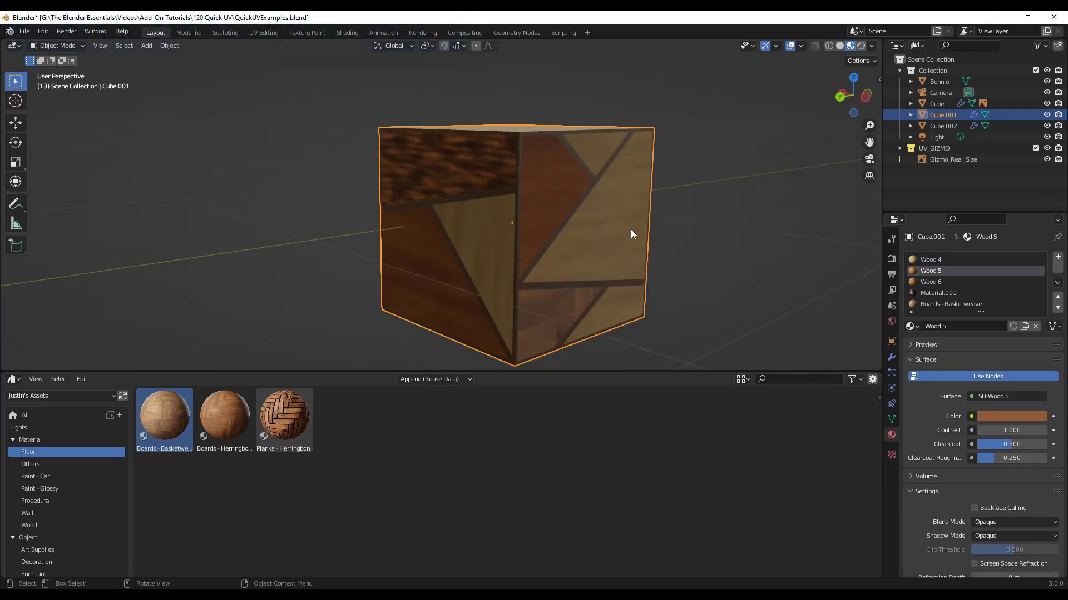
key(Tab)
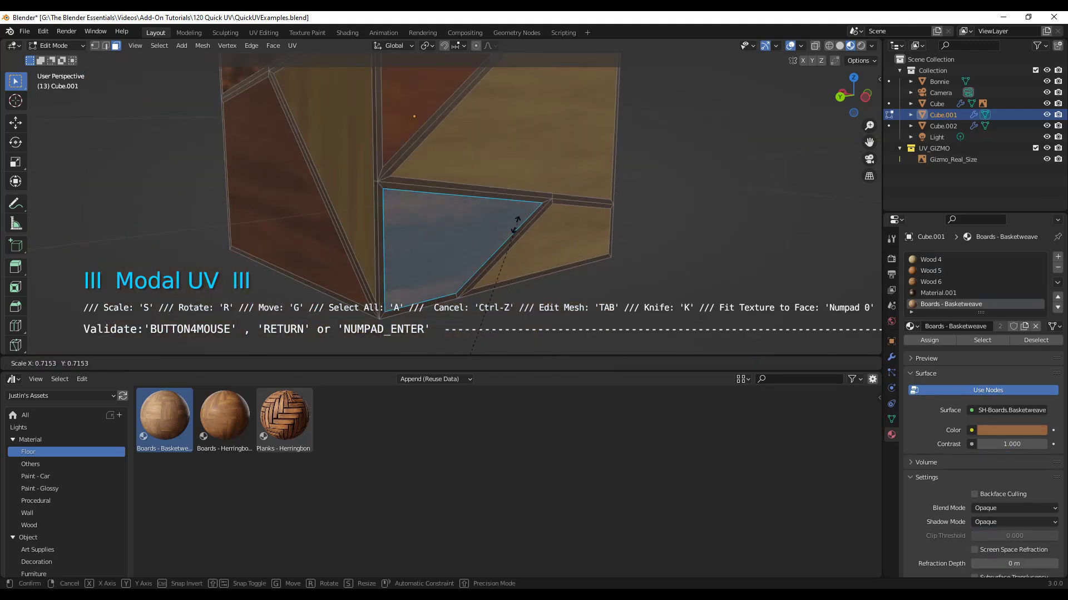
mouse_move(549, 173)
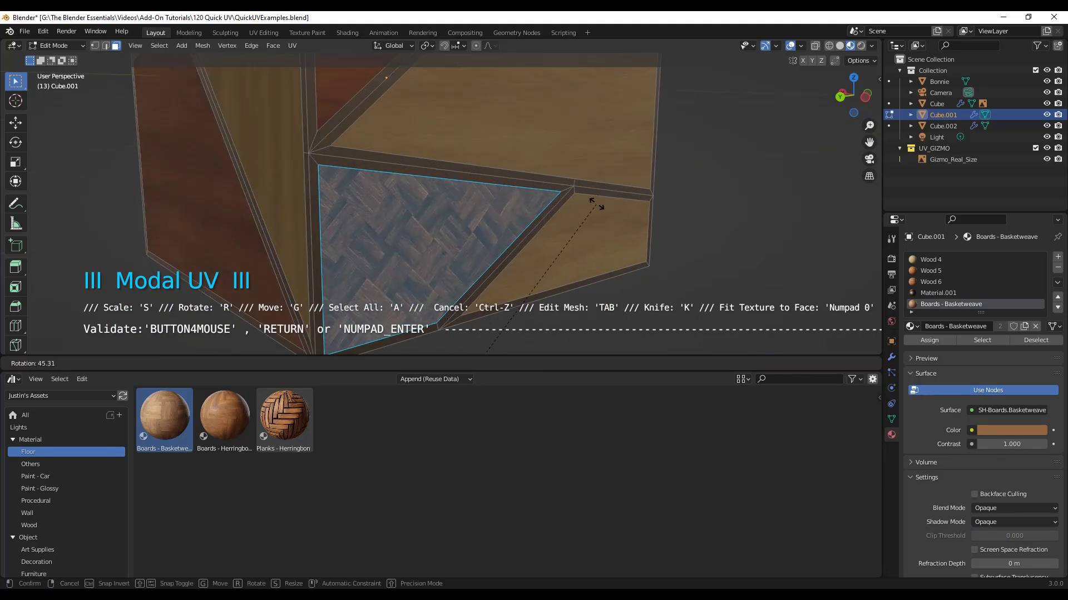
mouse_move(572, 211)
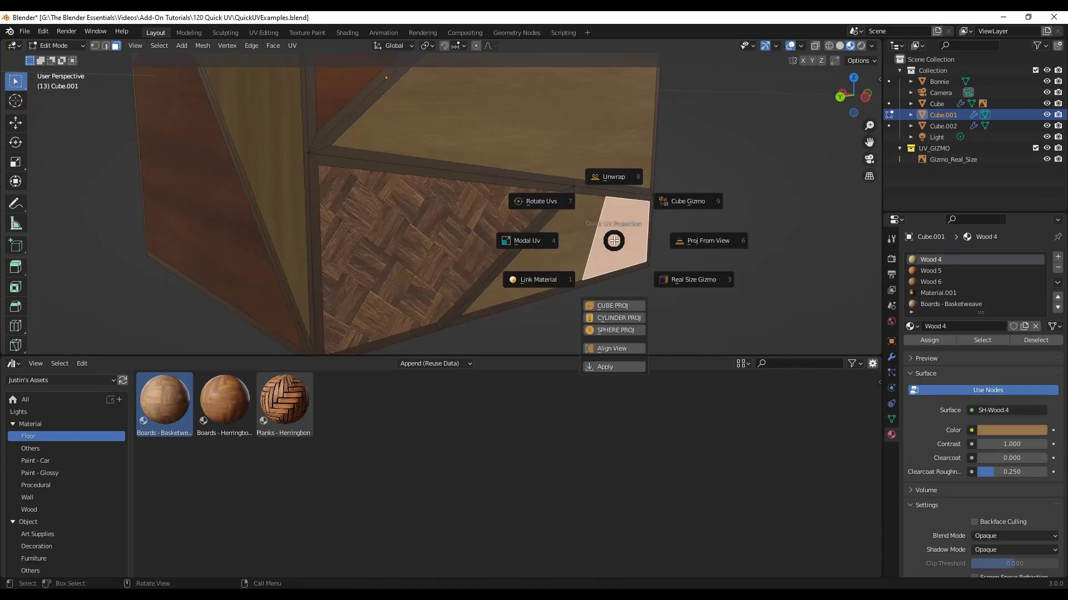
Resize the small corner panel's wood grain with Modal UV scaling.
click(526, 240)
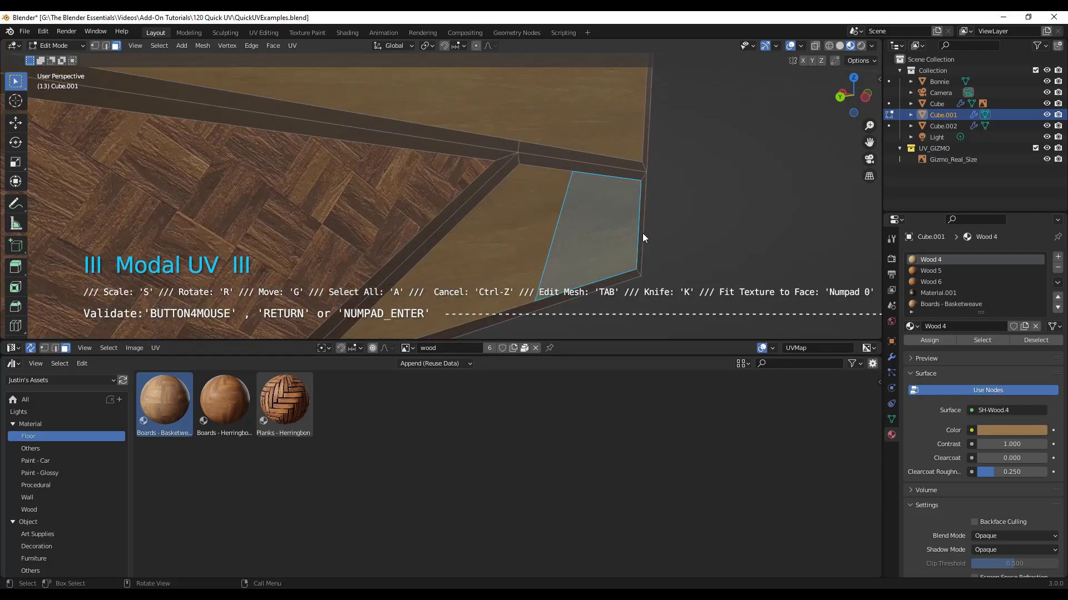
key(s)
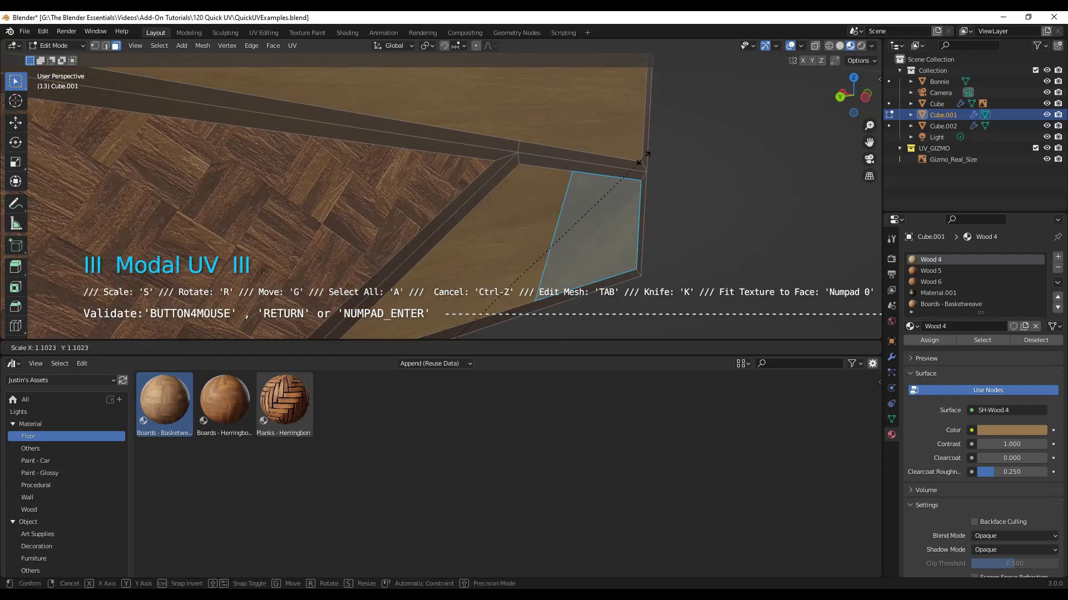
mouse_move(585, 245)
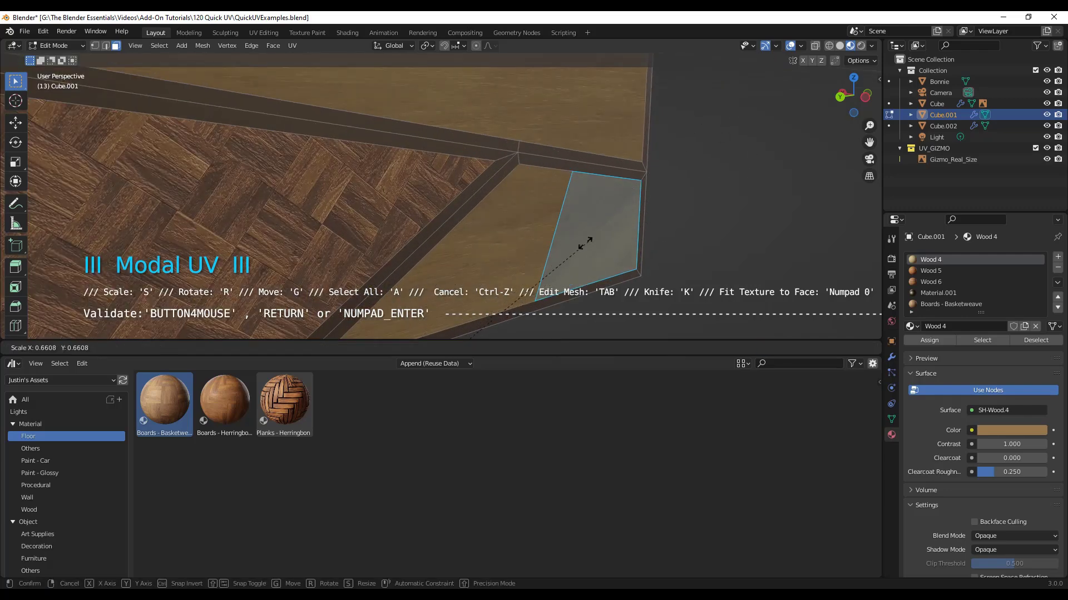
mouse_move(719, 123)
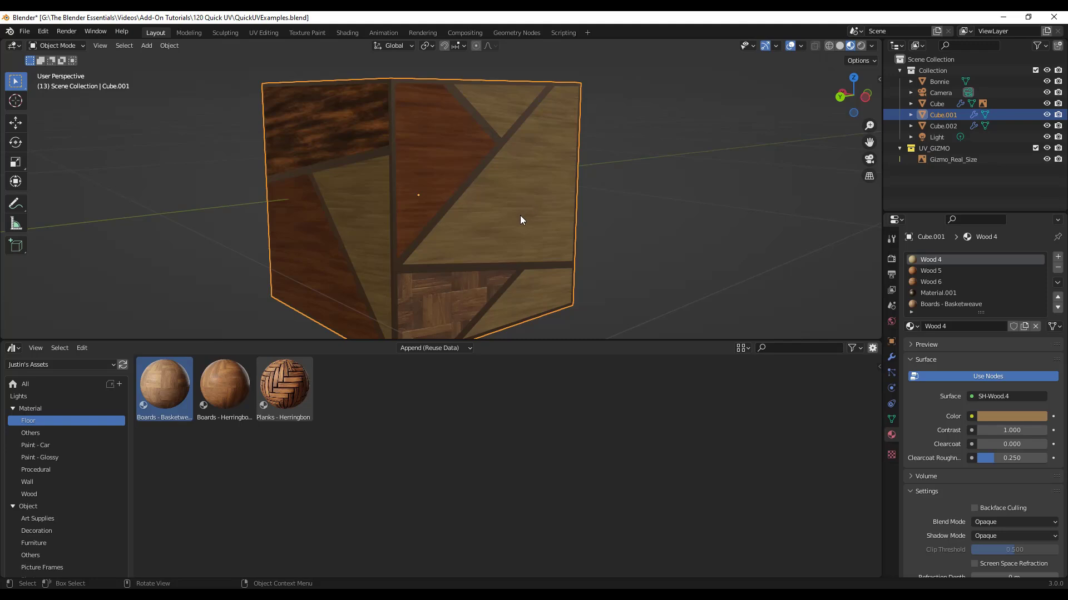
mouse_move(531, 194)
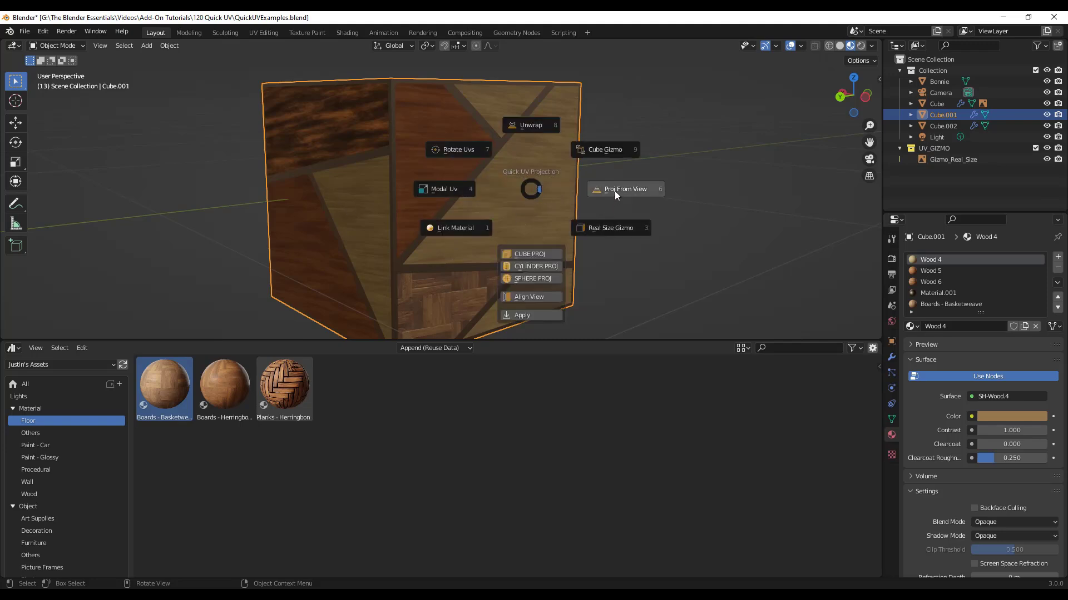
mouse_move(609, 228)
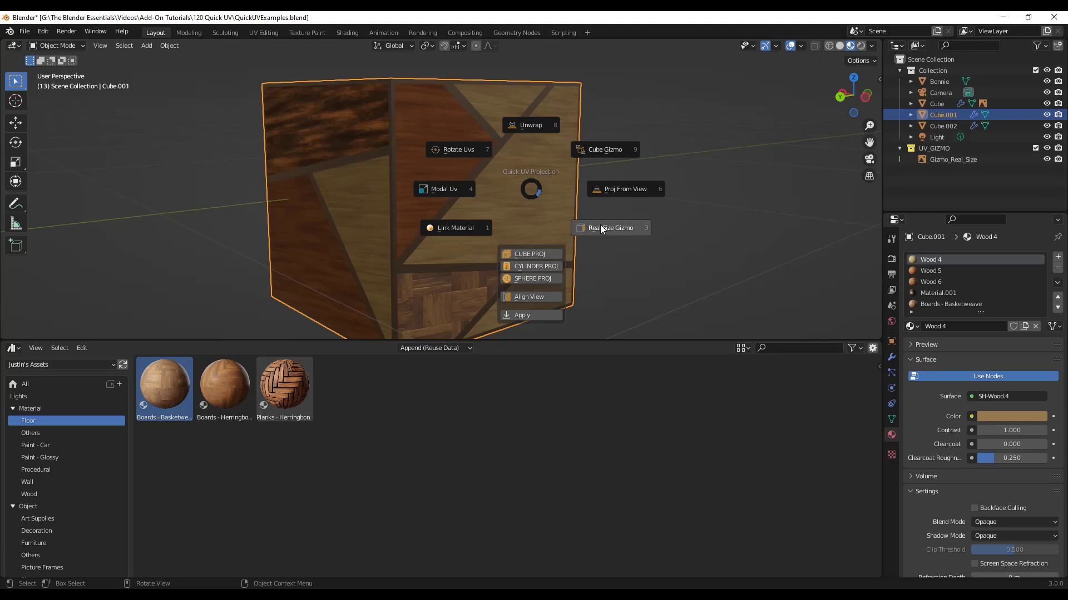
Create a Real Size Gizmo, select the cube's right-face panels, and scale their wood texture.
click(443, 189)
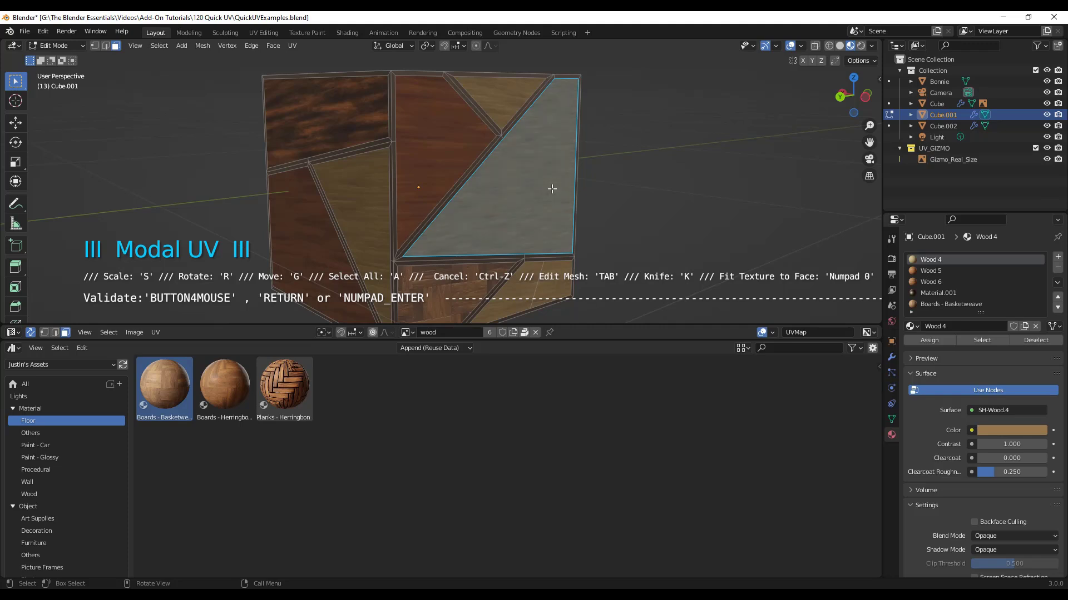
click(930, 270)
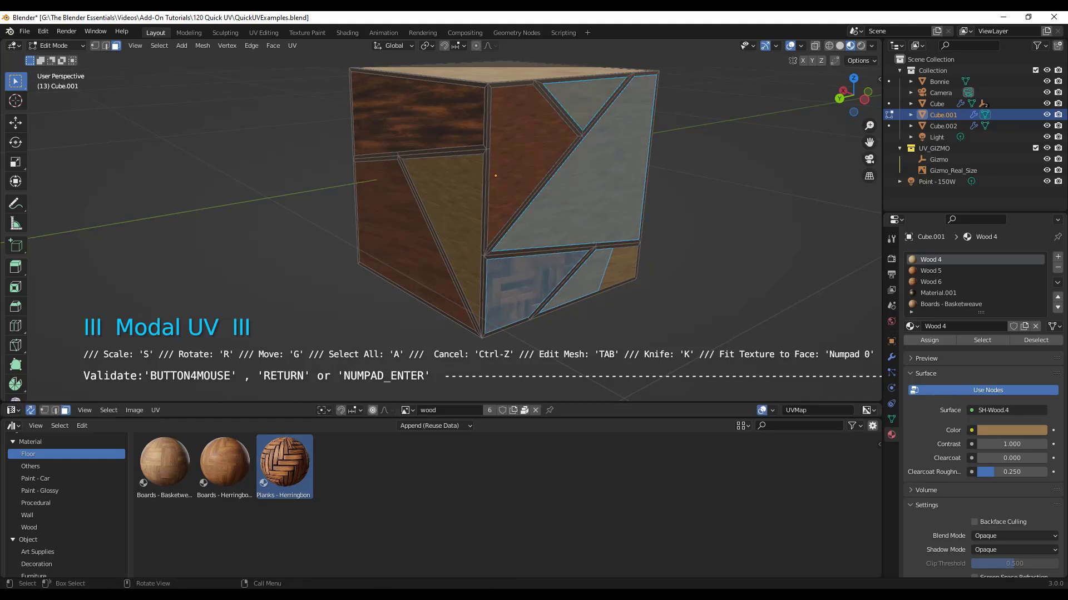
key(s)
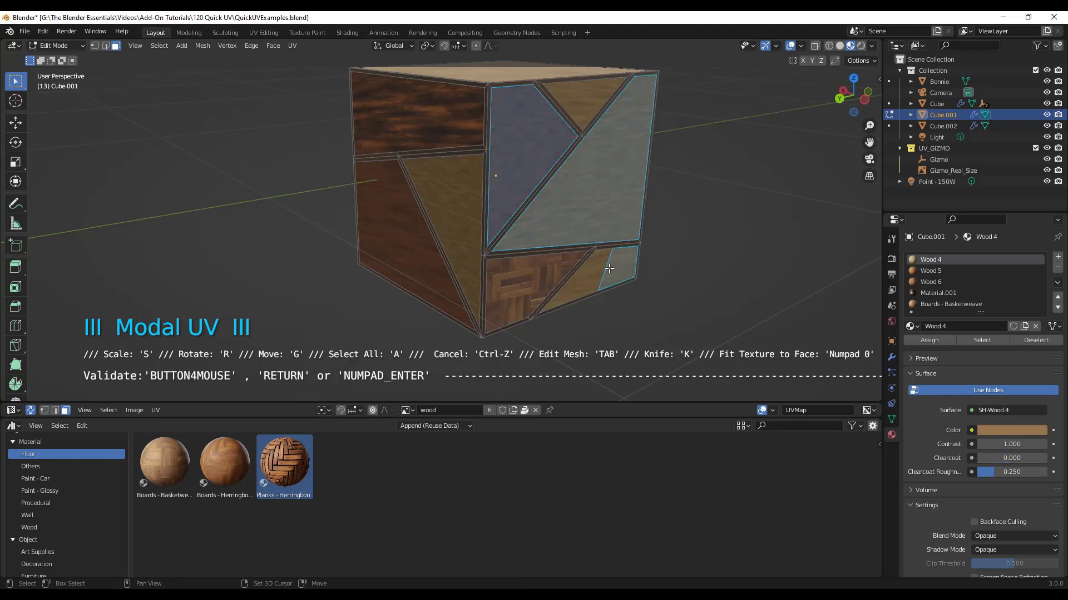
key(s)
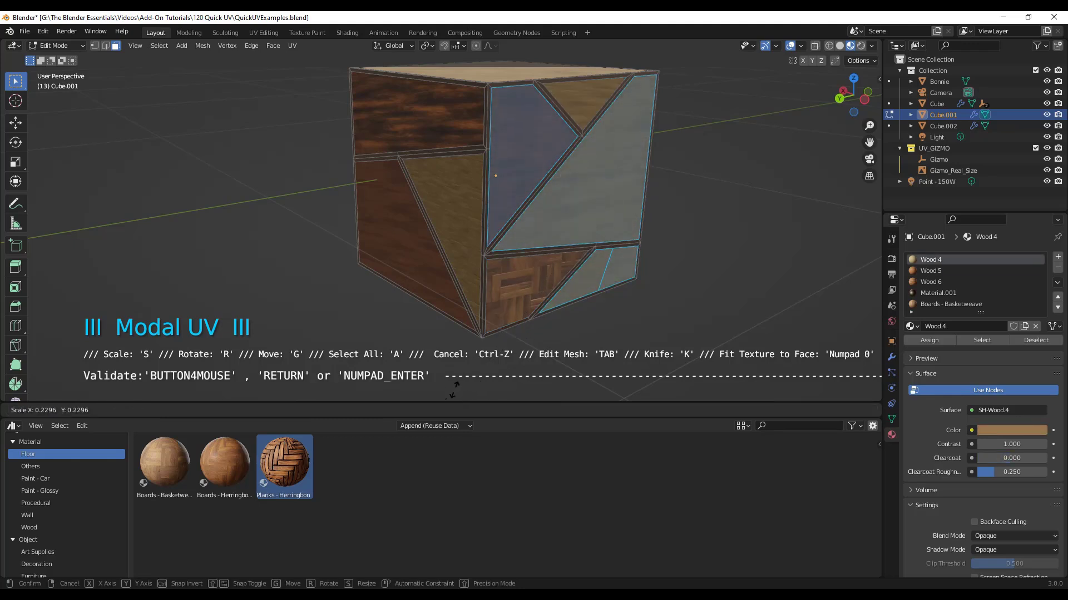
mouse_move(637, 146)
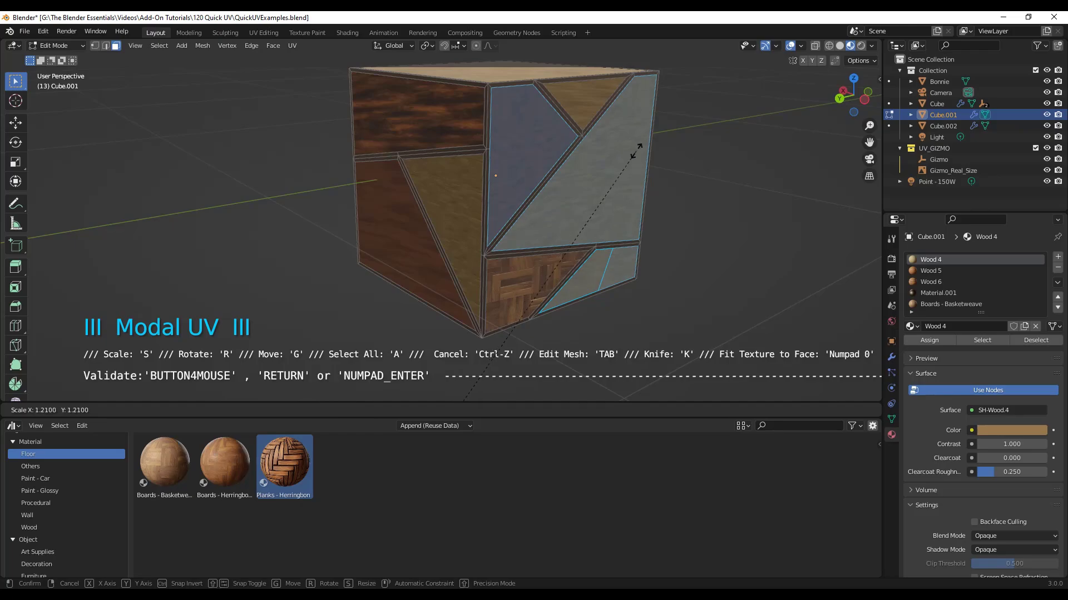